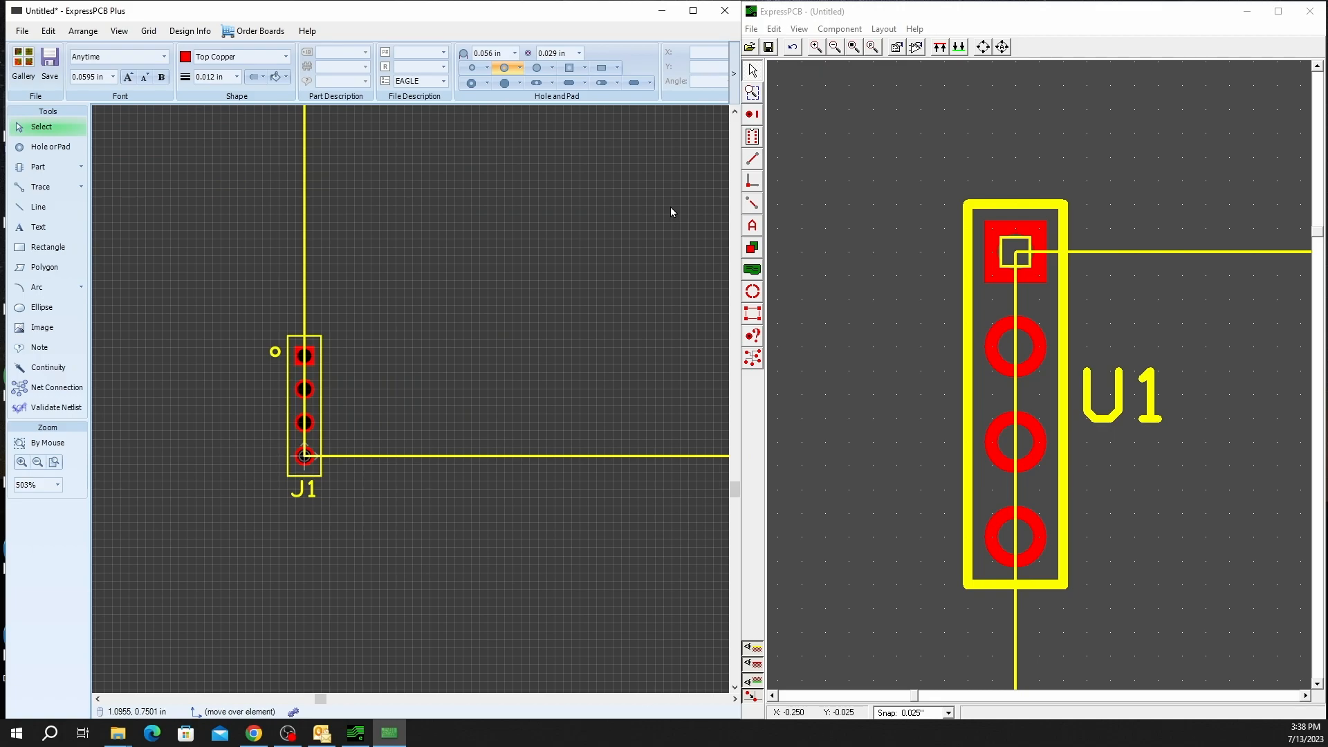
{"action": "mouse_move", "coordinate": [288, 268]}
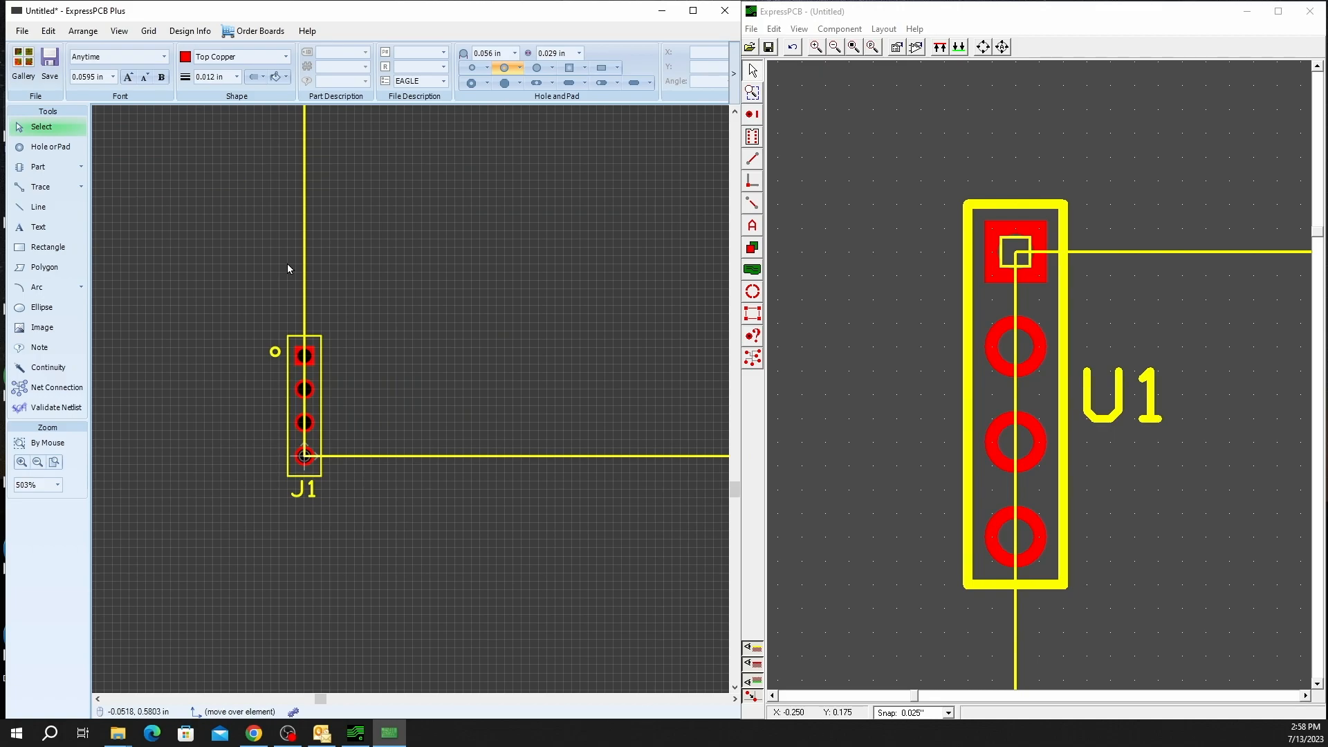
{"action": "mouse_move", "coordinate": [46, 166]}
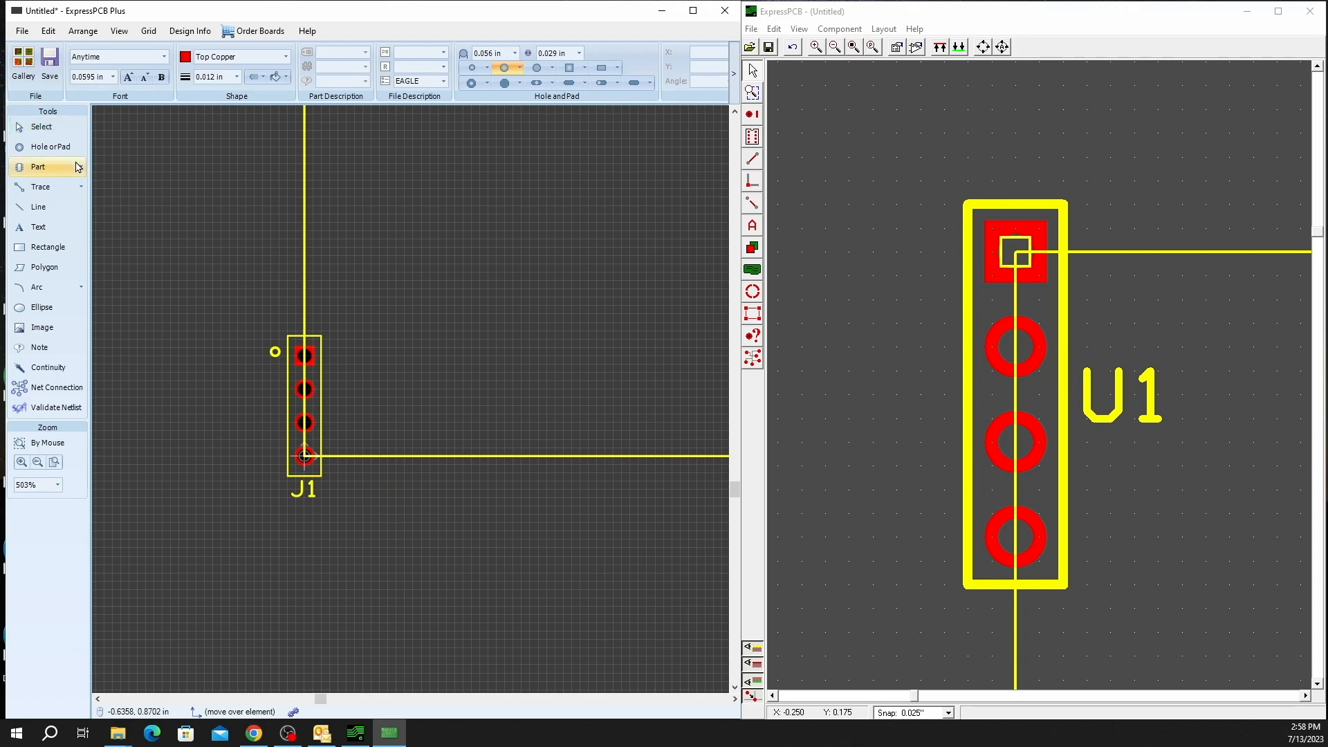
- Open the SnapEDA part import from the Part menu and enter 'LED' as the search term
{"action": "left_click", "coordinate": [37, 166]}
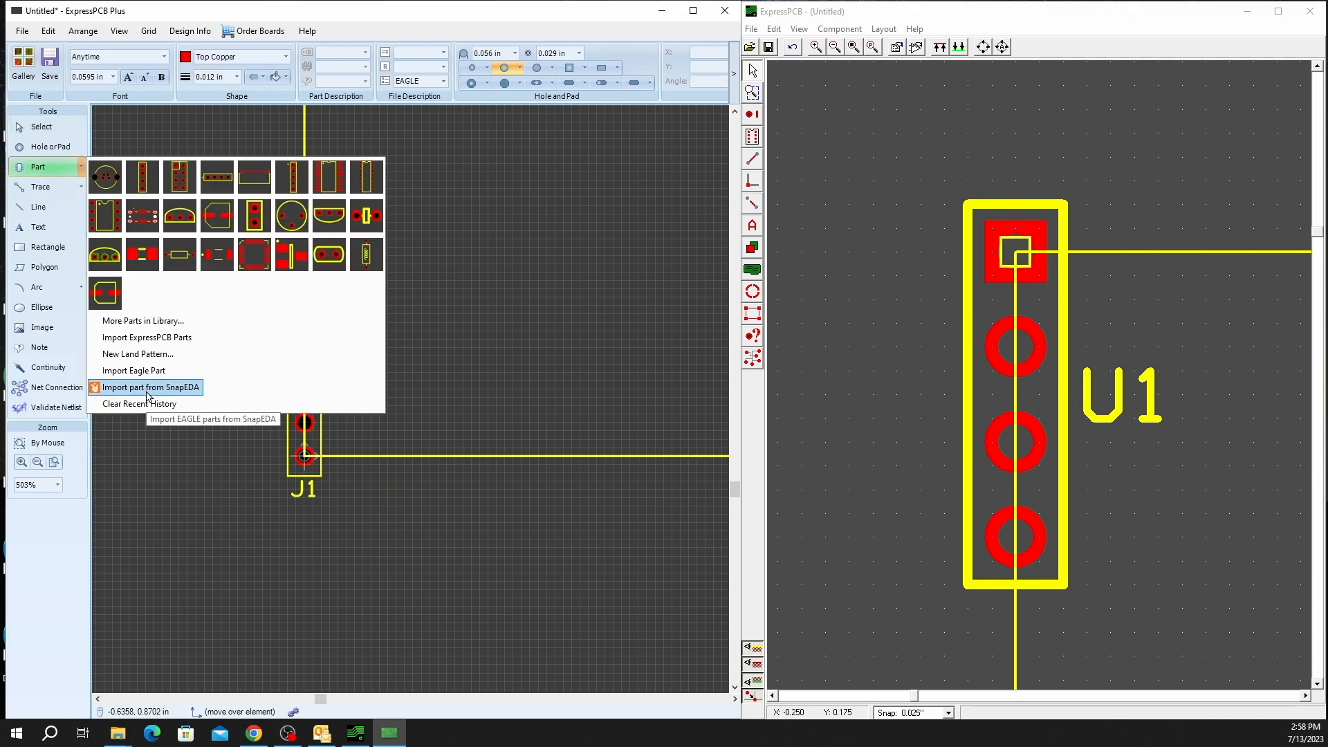
{"action": "left_click", "coordinate": [145, 388]}
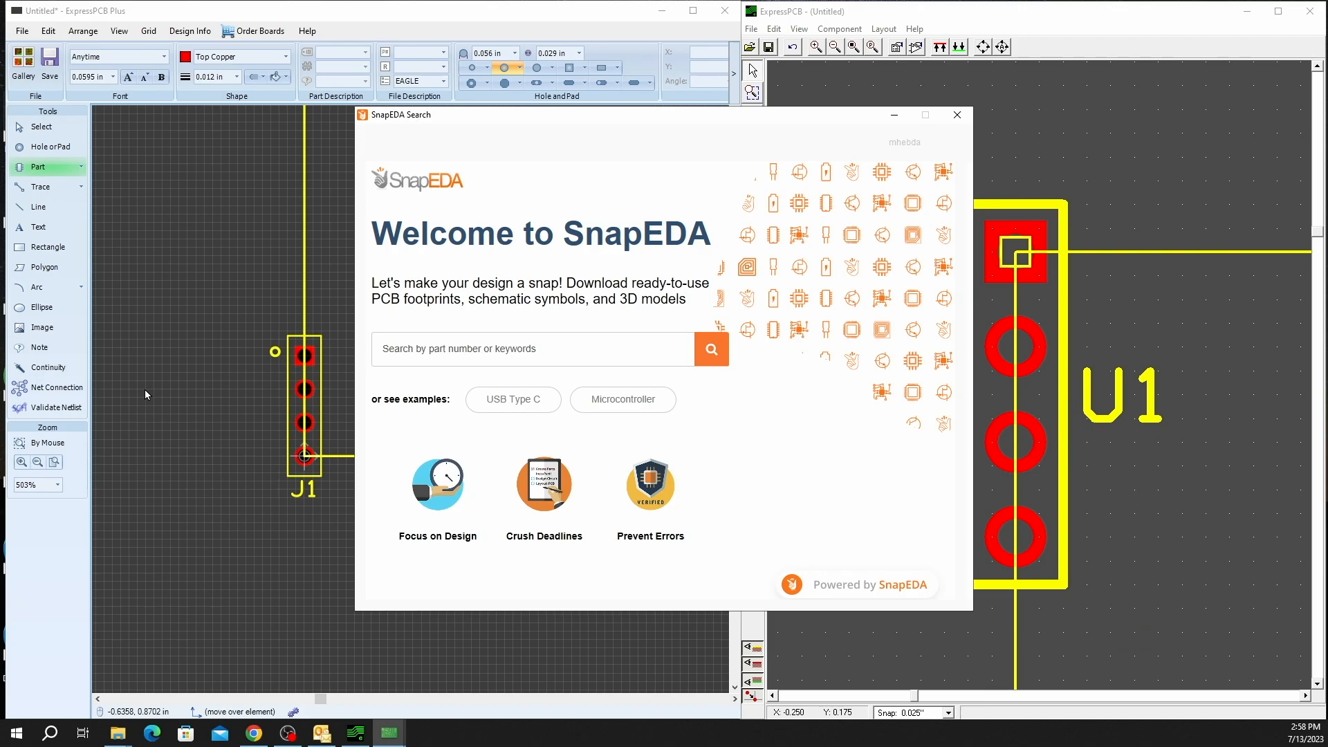
{"action": "mouse_move", "coordinate": [471, 376]}
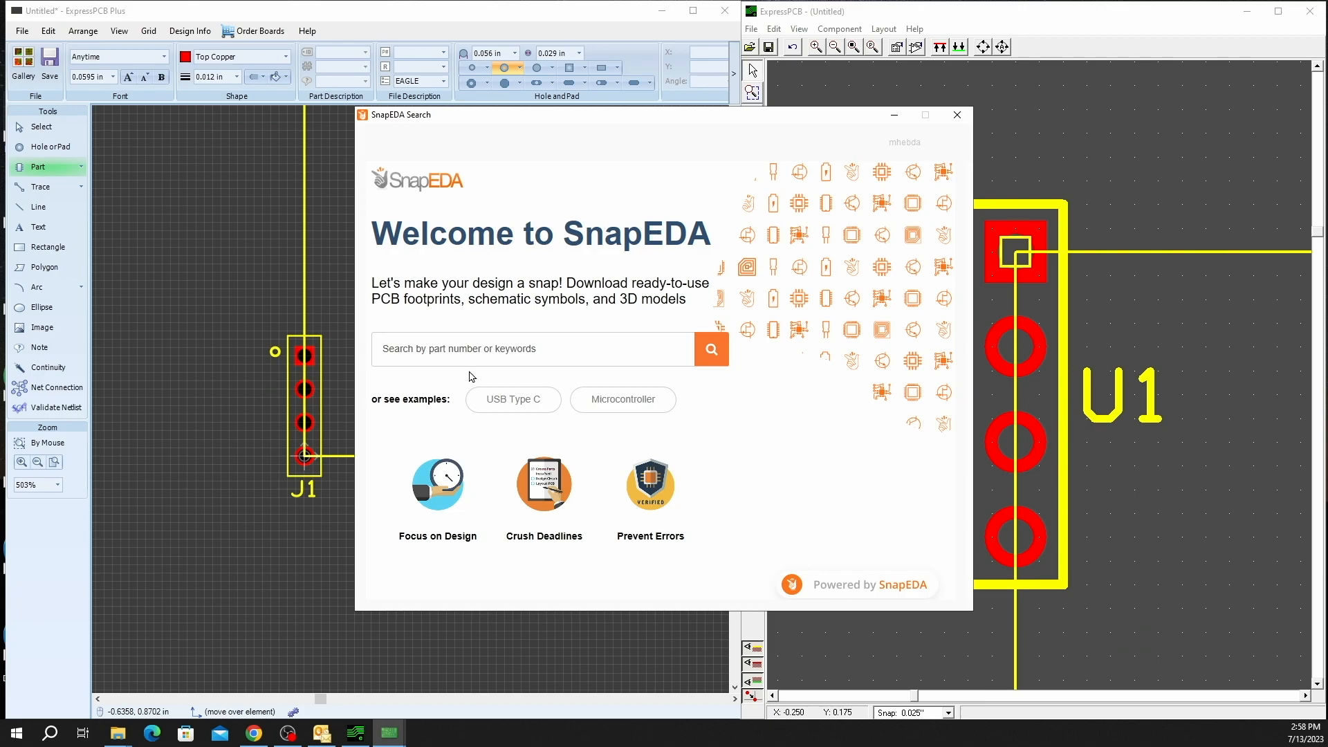
{"action": "mouse_move", "coordinate": [891, 155]}
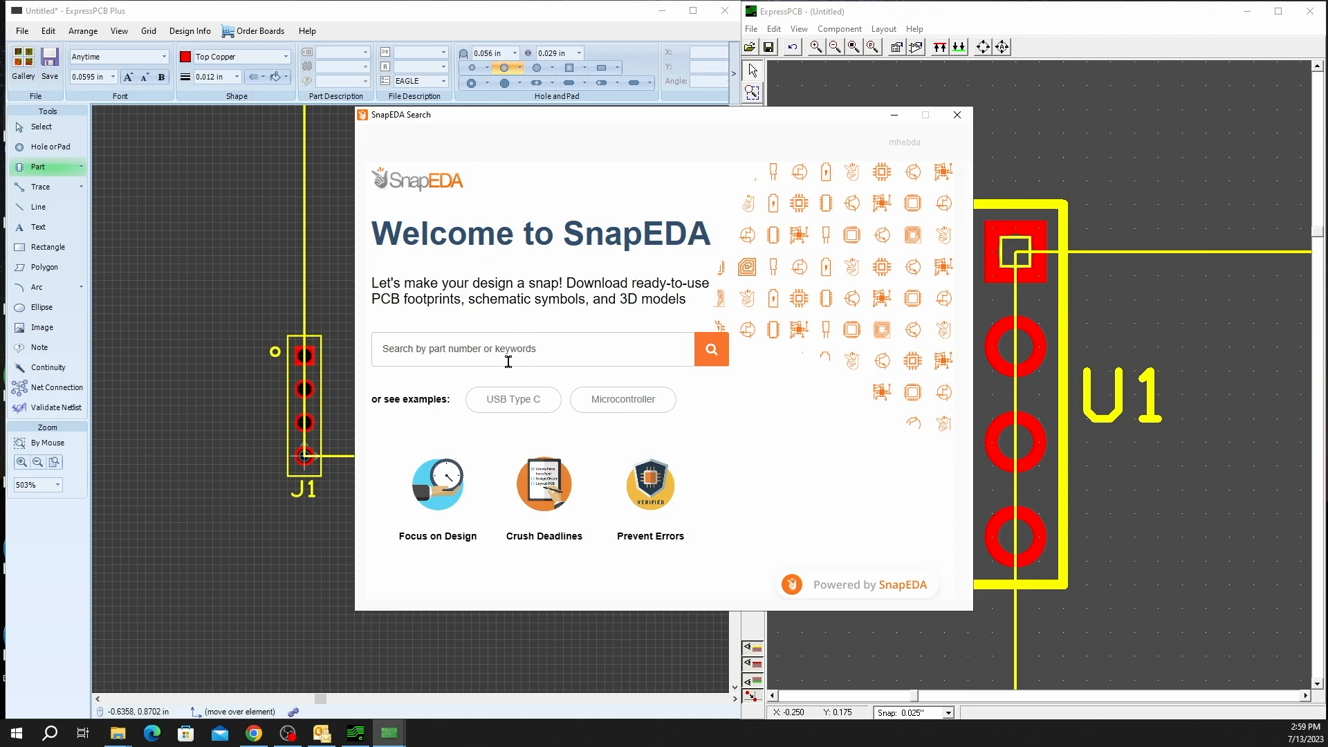
{"action": "left_click", "coordinate": [509, 349]}
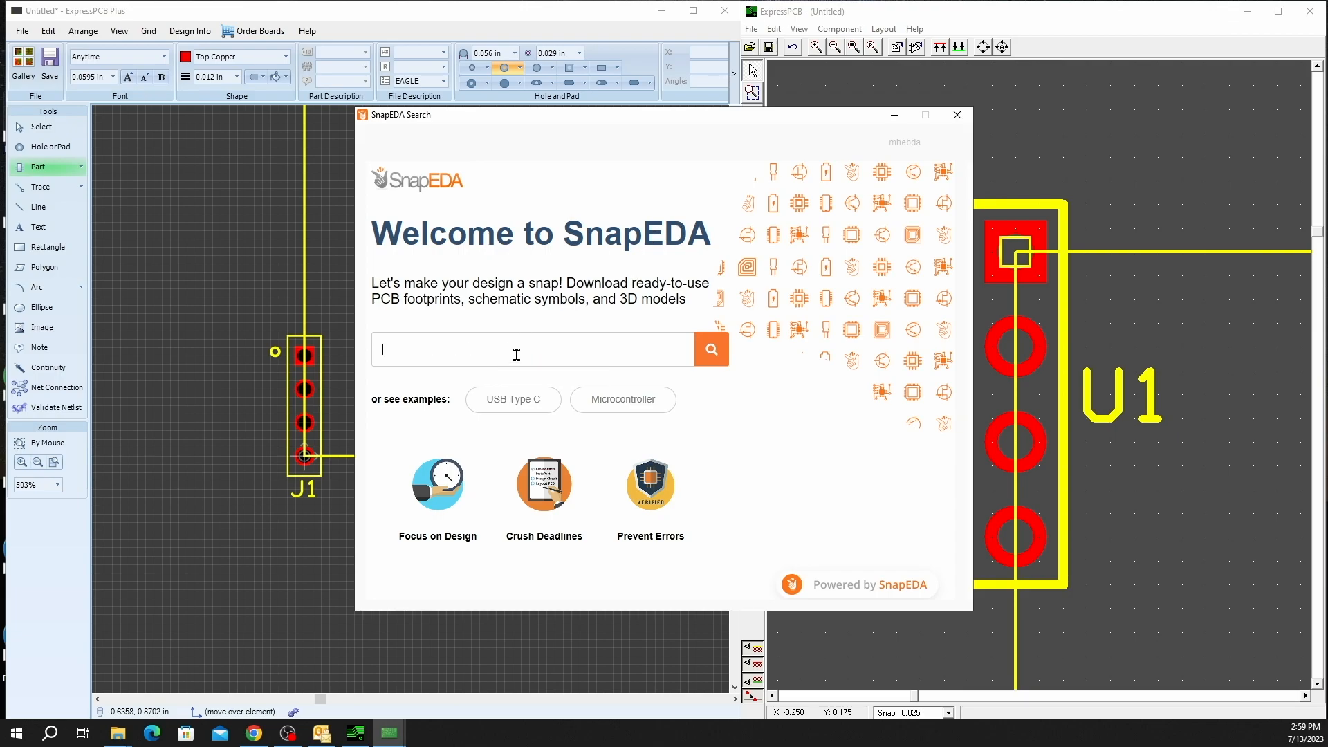
{"action": "type", "text": "LED"}
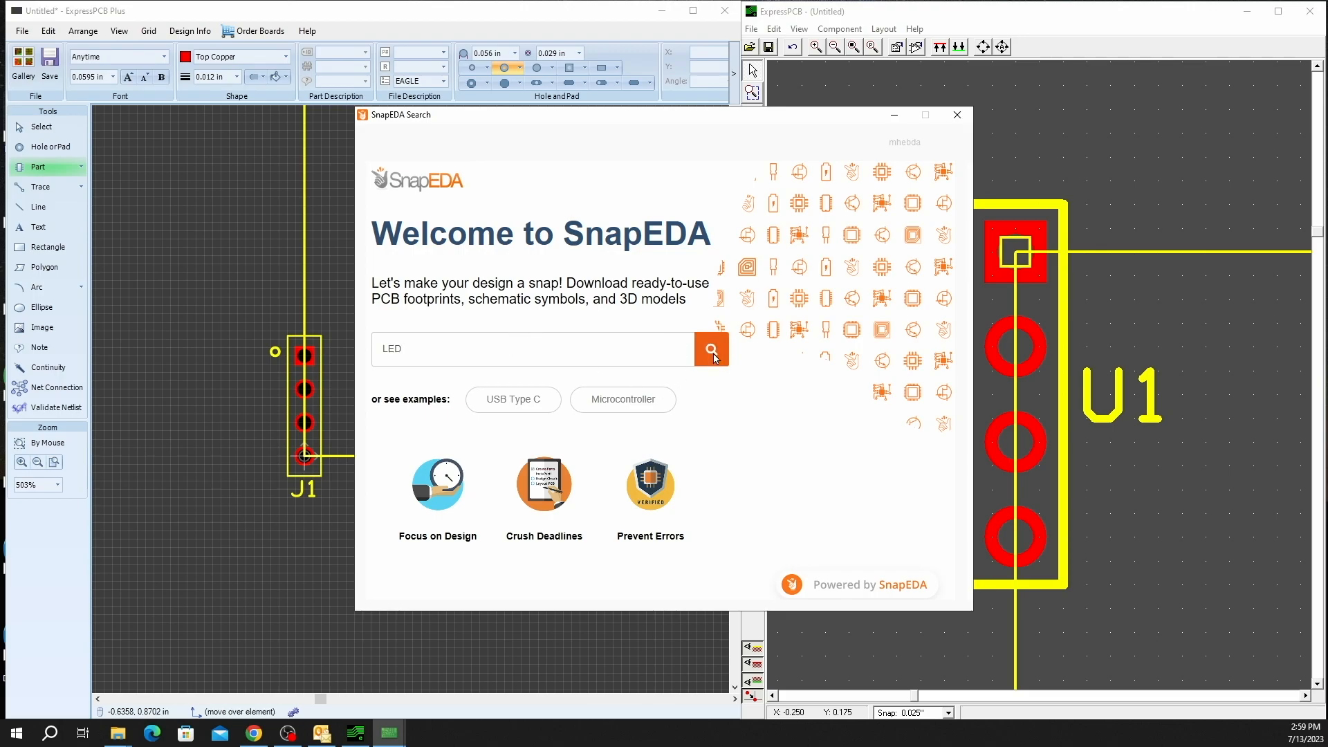
- Run the LED search and open the UCC28810DR SOIC-8 controller's details
{"action": "left_click", "coordinate": [712, 349]}
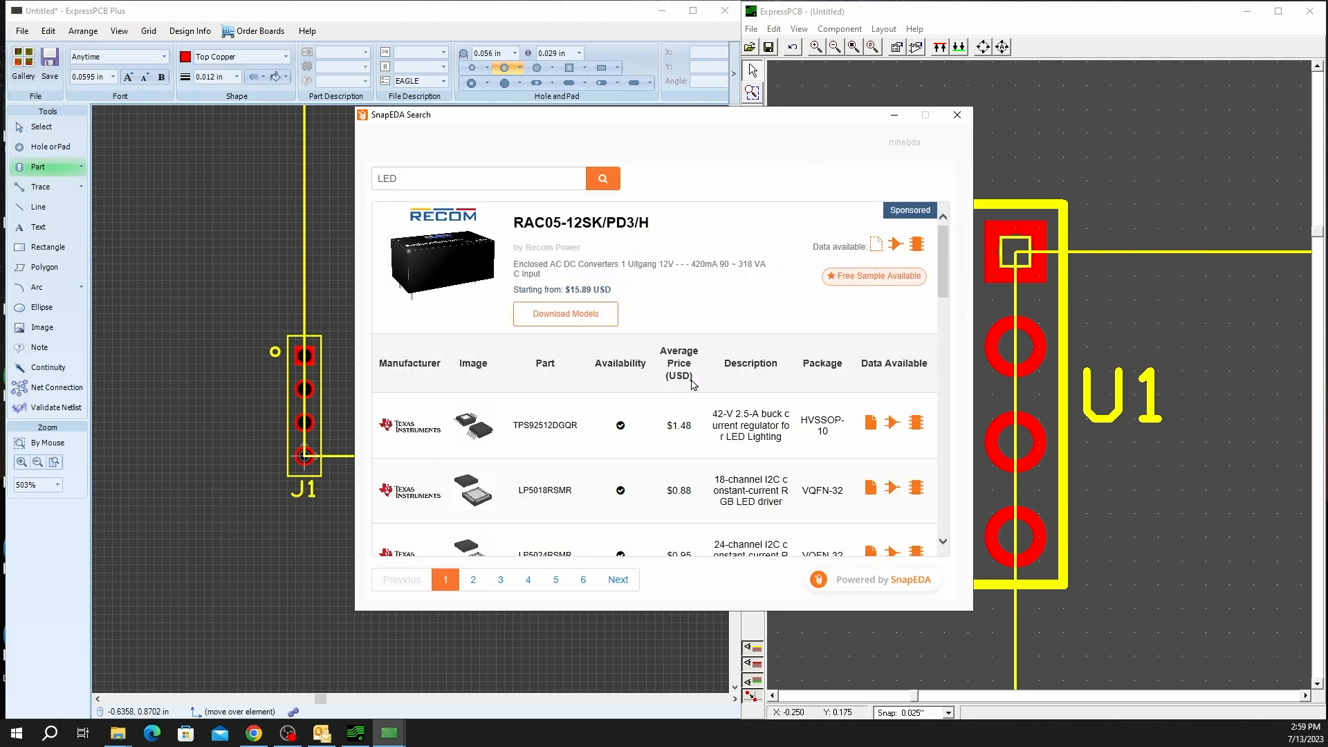
{"action": "scroll", "scroll_direction": "down", "scroll_amount": 3}
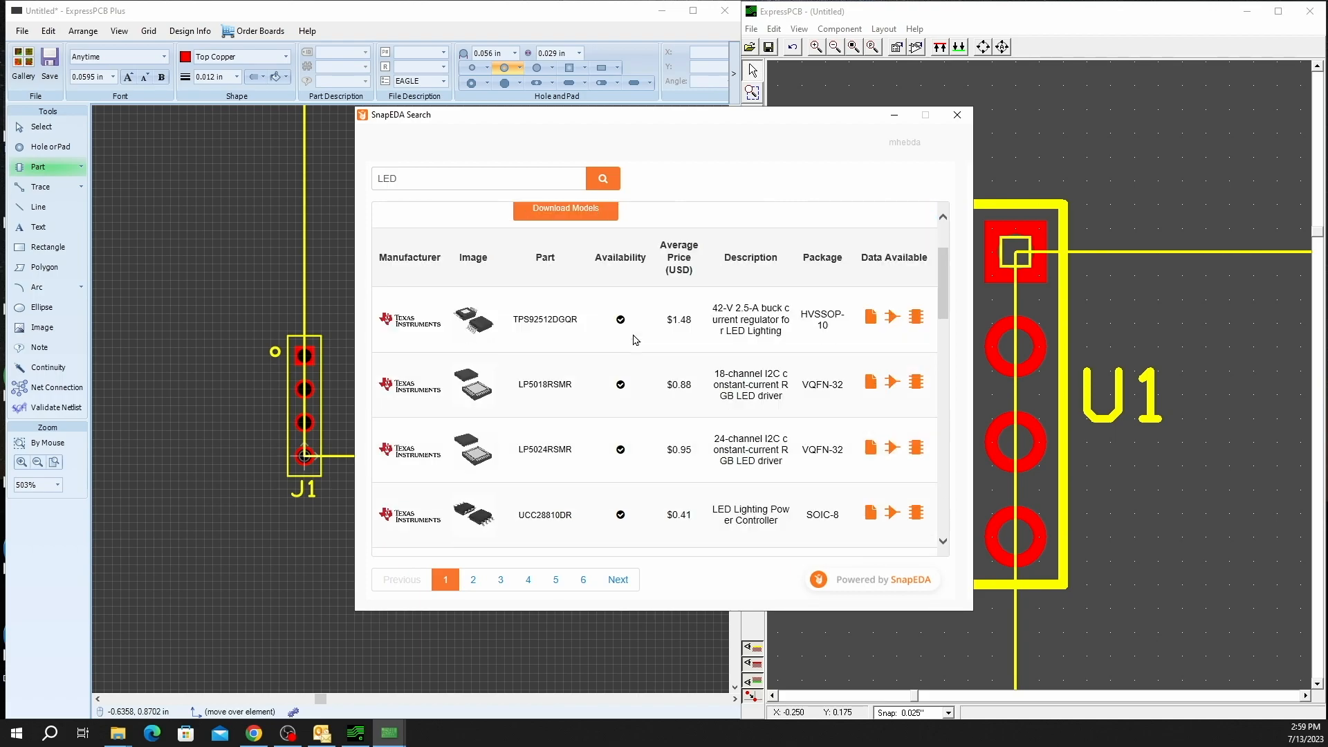
{"action": "scroll", "scroll_direction": "down", "scroll_amount": 3}
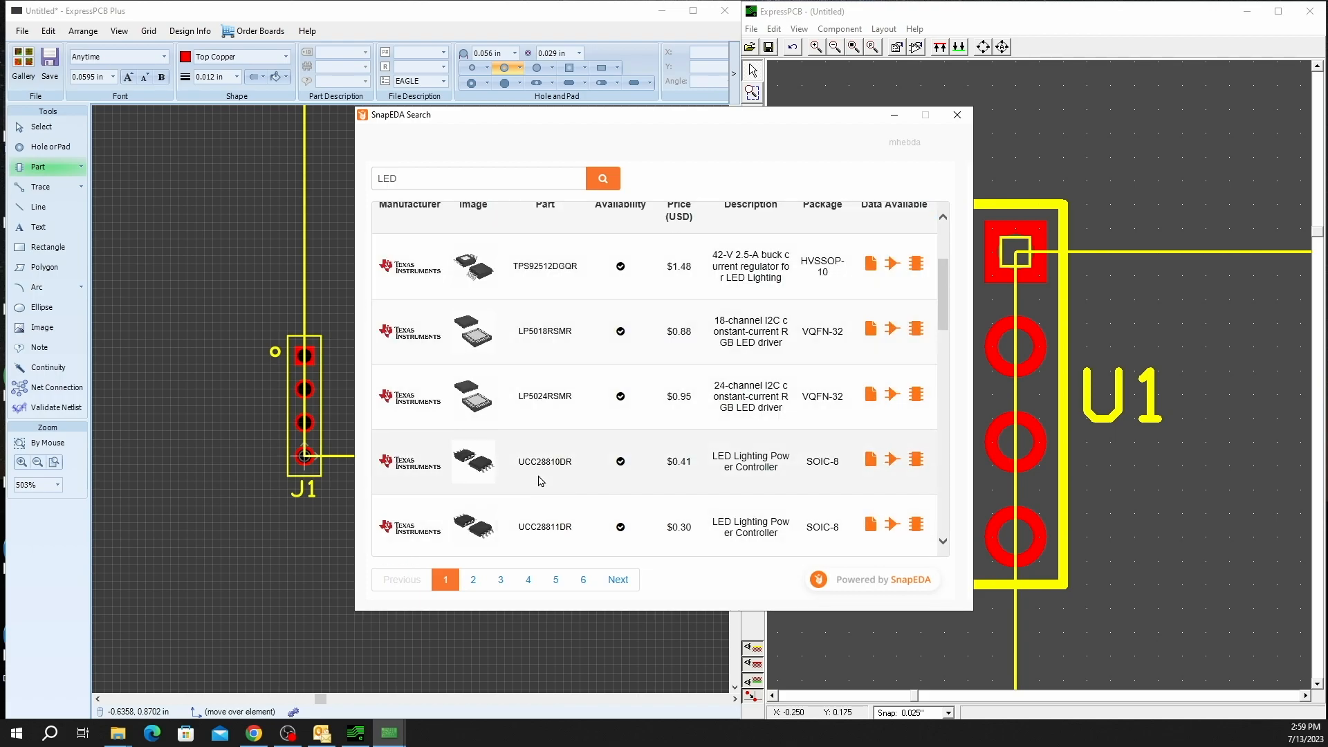
{"action": "left_click", "coordinate": [546, 462]}
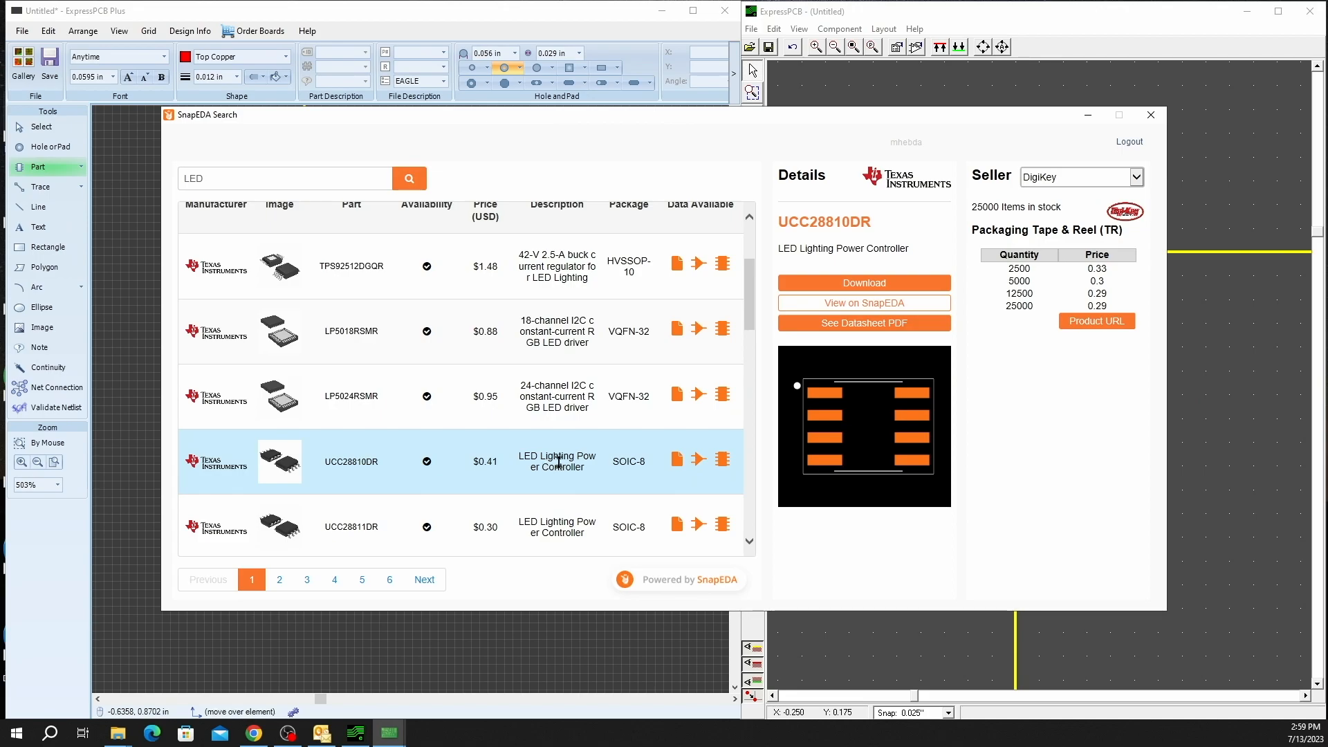
{"action": "mouse_move", "coordinate": [1005, 206]}
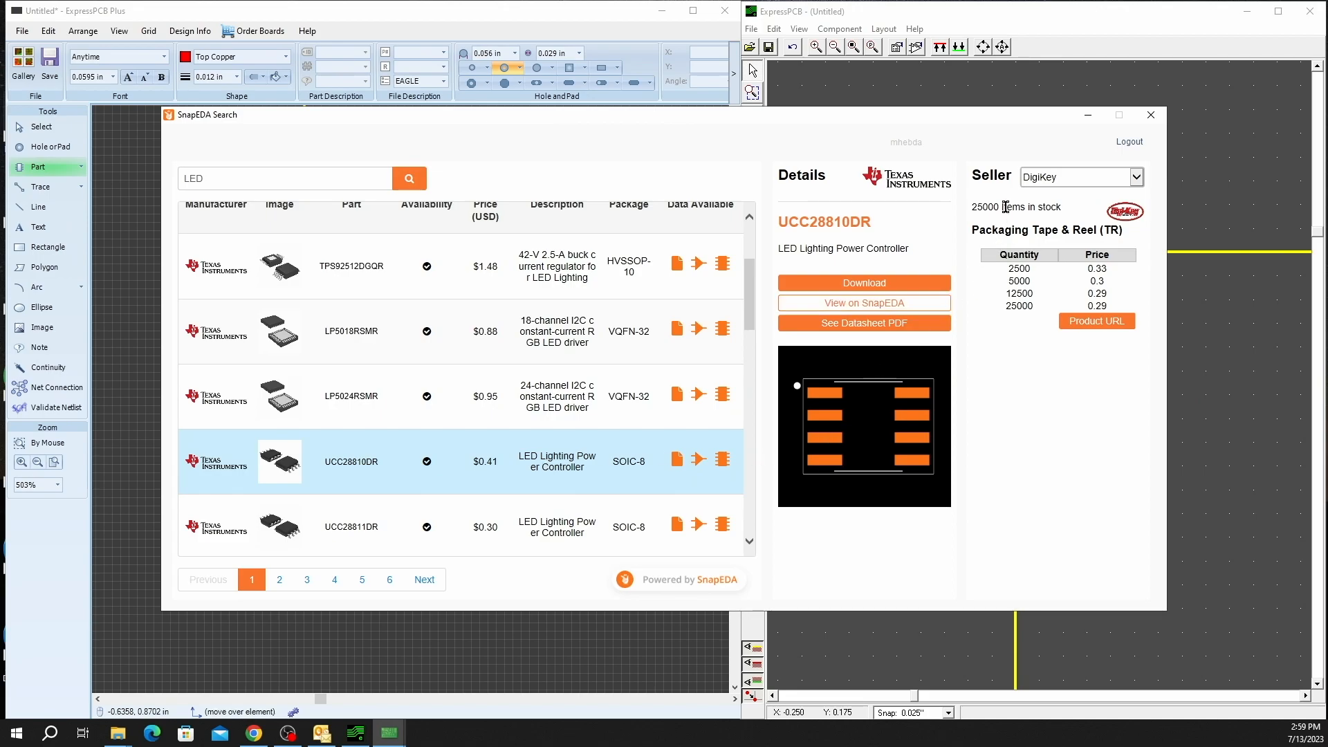
{"action": "mouse_move", "coordinate": [1142, 197]}
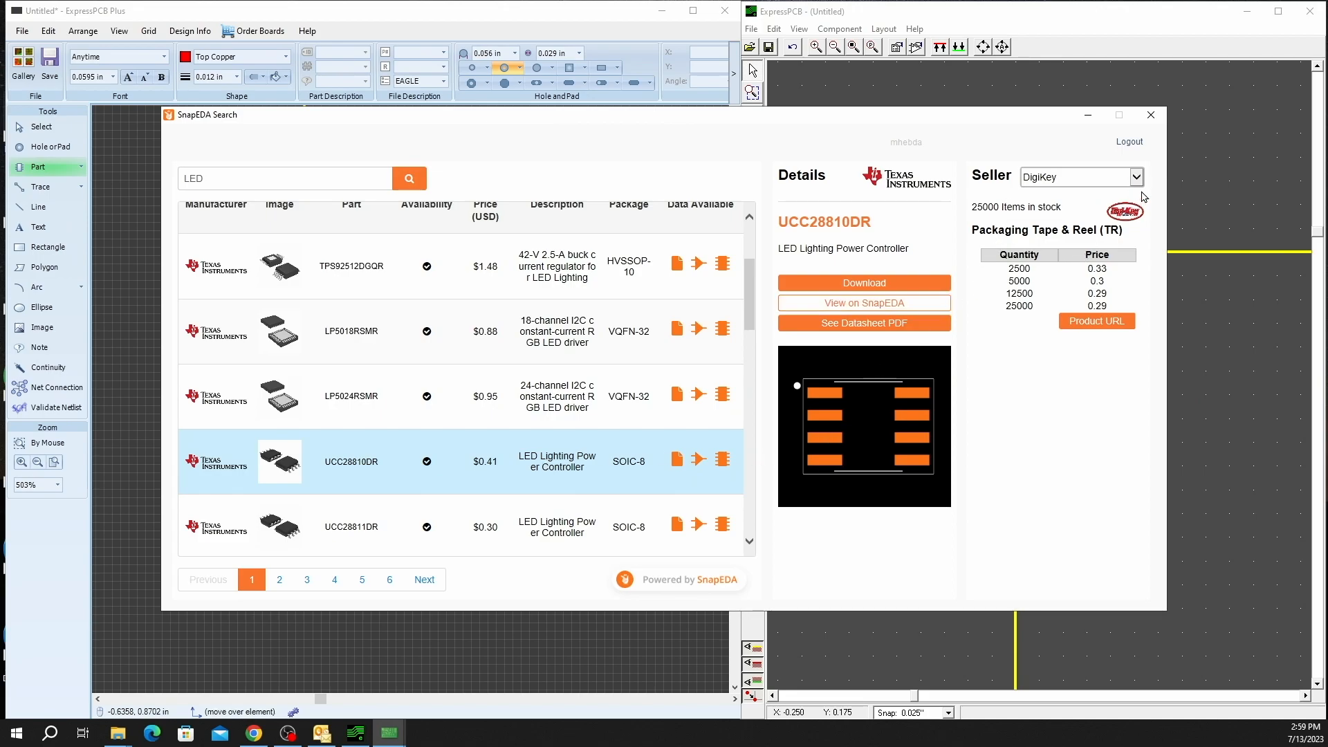
- Check the UCC28810DR's sellers list, then return to its part details
{"action": "left_click", "coordinate": [1140, 177]}
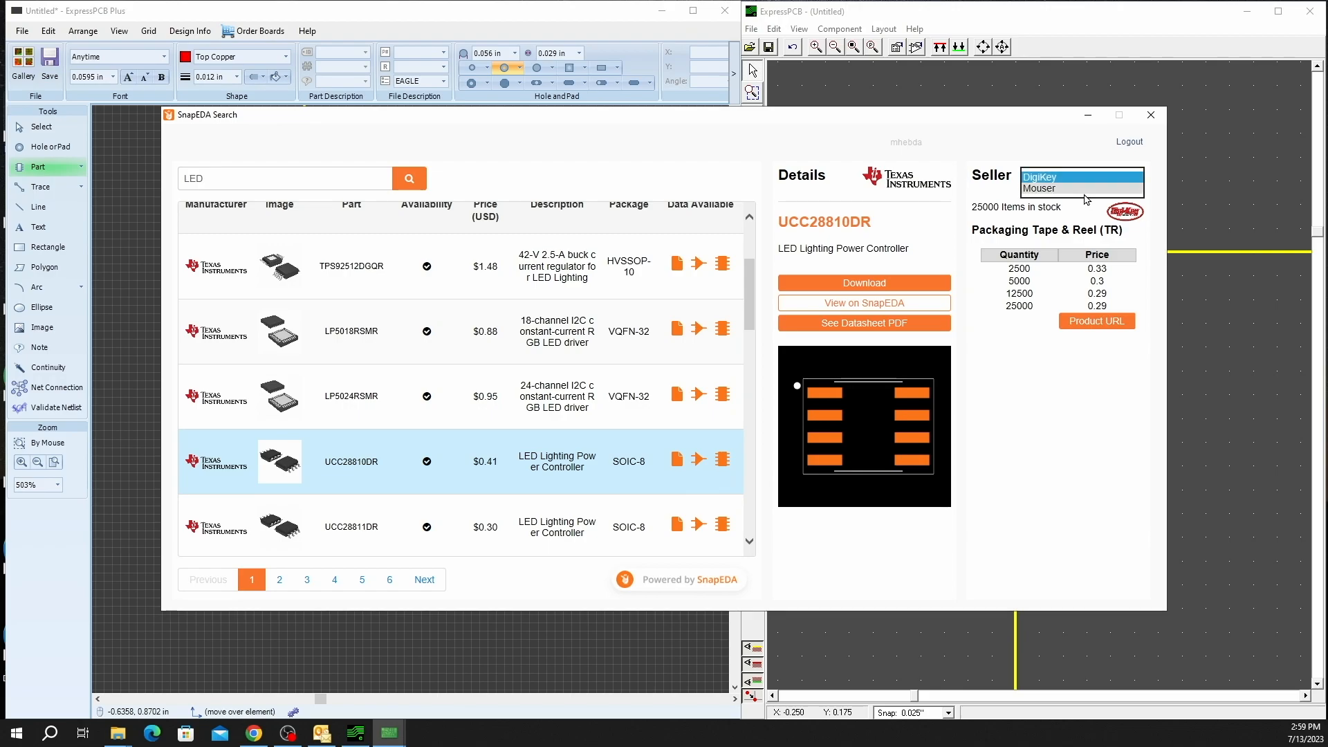
{"action": "left_click", "coordinate": [1038, 188]}
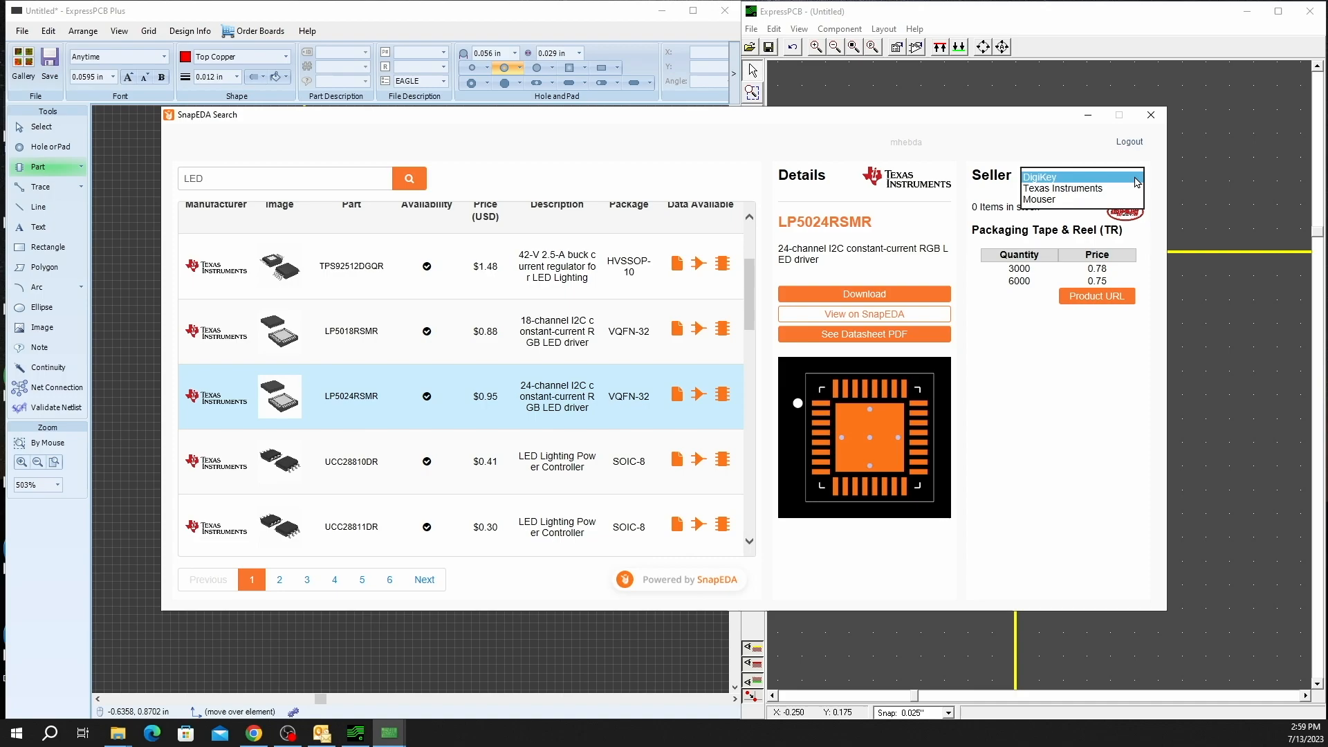
{"action": "mouse_move", "coordinate": [583, 200]}
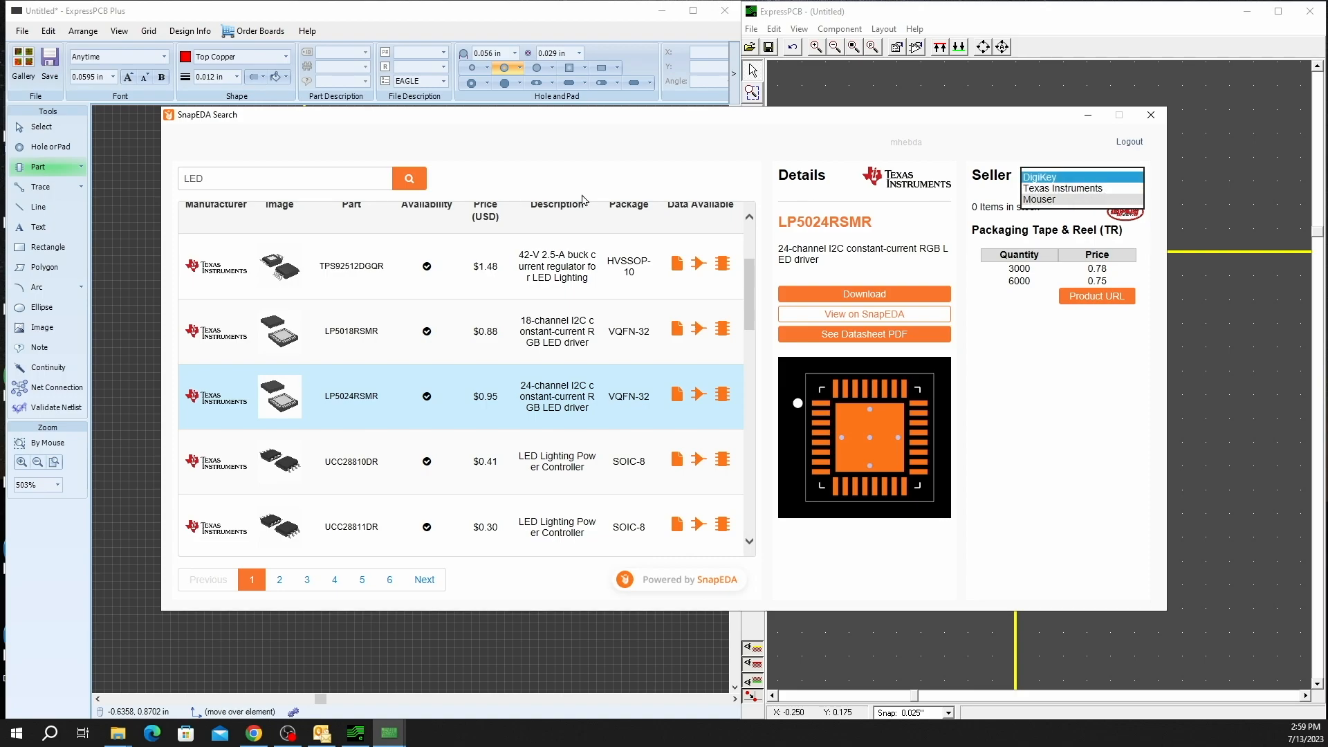
{"action": "left_click", "coordinate": [350, 461]}
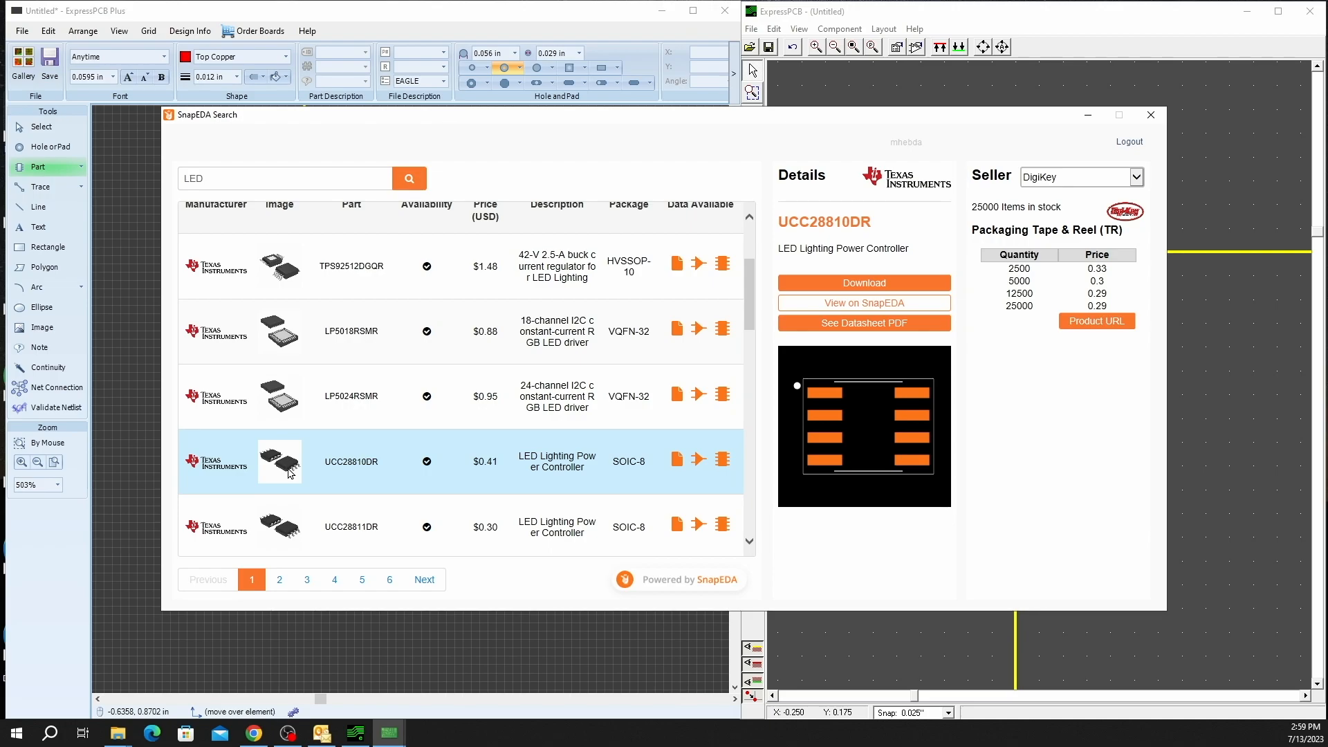
{"action": "mouse_move", "coordinate": [915, 323]}
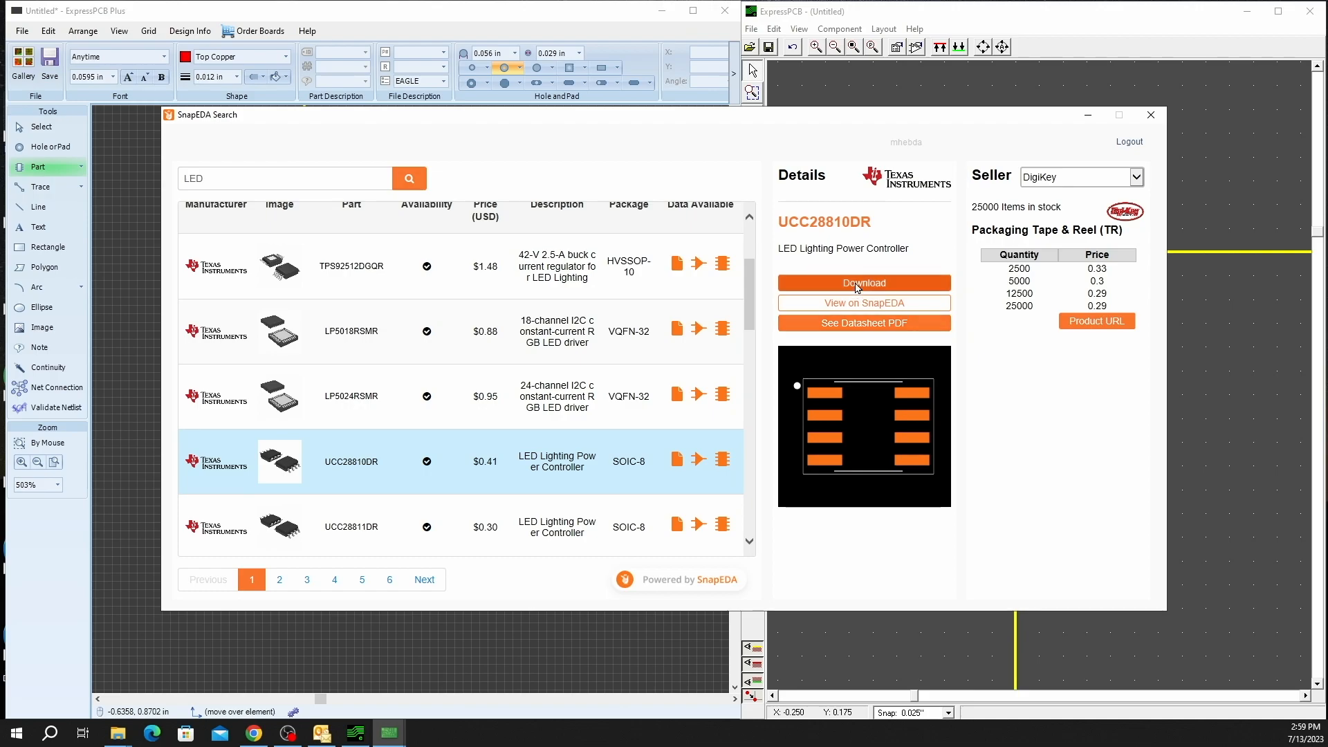
- Download the UCC28810DR footprint and accept its conversion to SOIC127P599X175-8N
{"action": "left_click", "coordinate": [864, 283]}
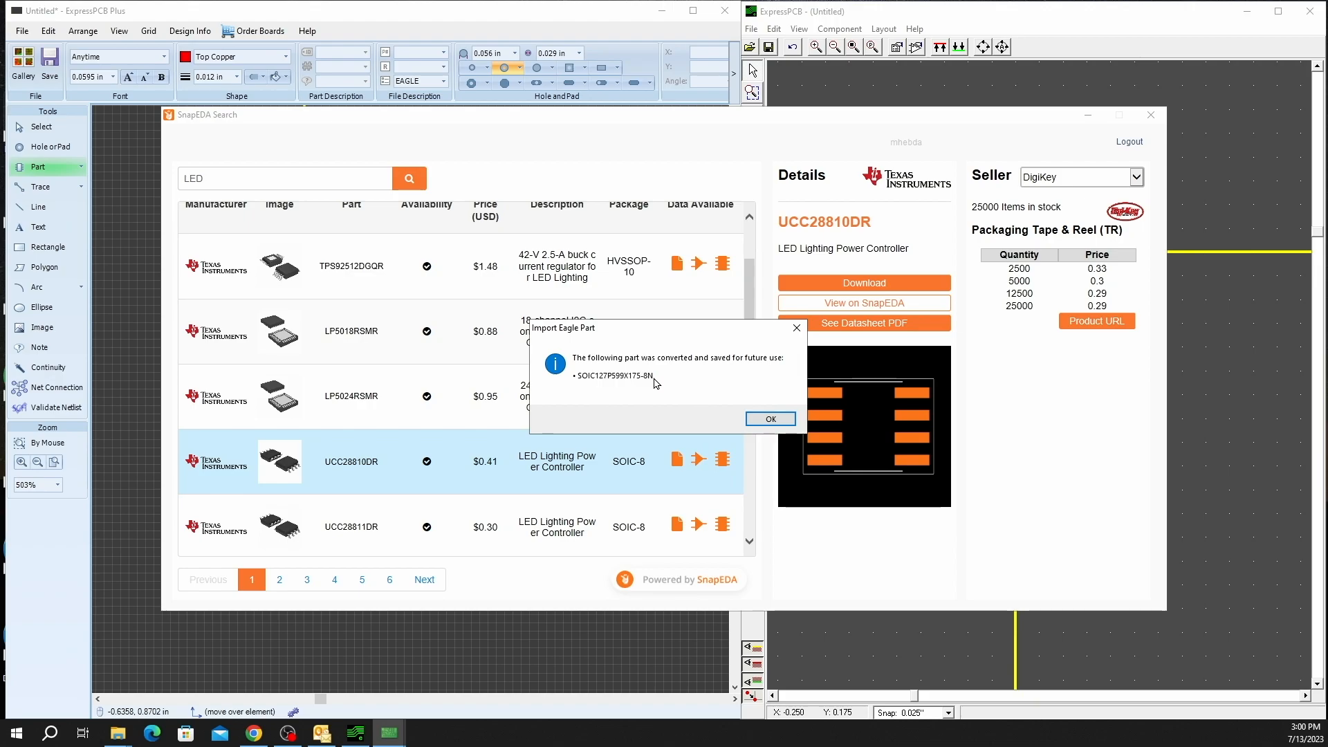
{"action": "left_click", "coordinate": [768, 419]}
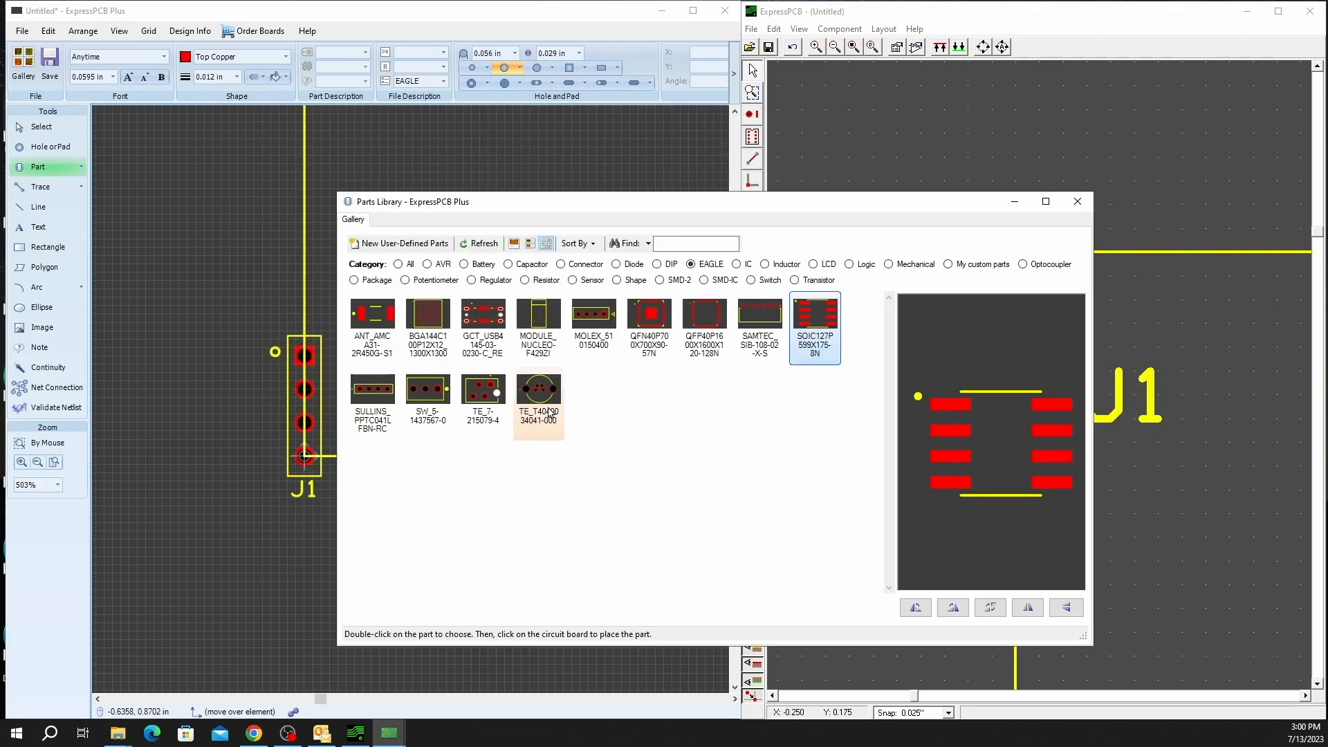
{"action": "mouse_move", "coordinate": [940, 585]}
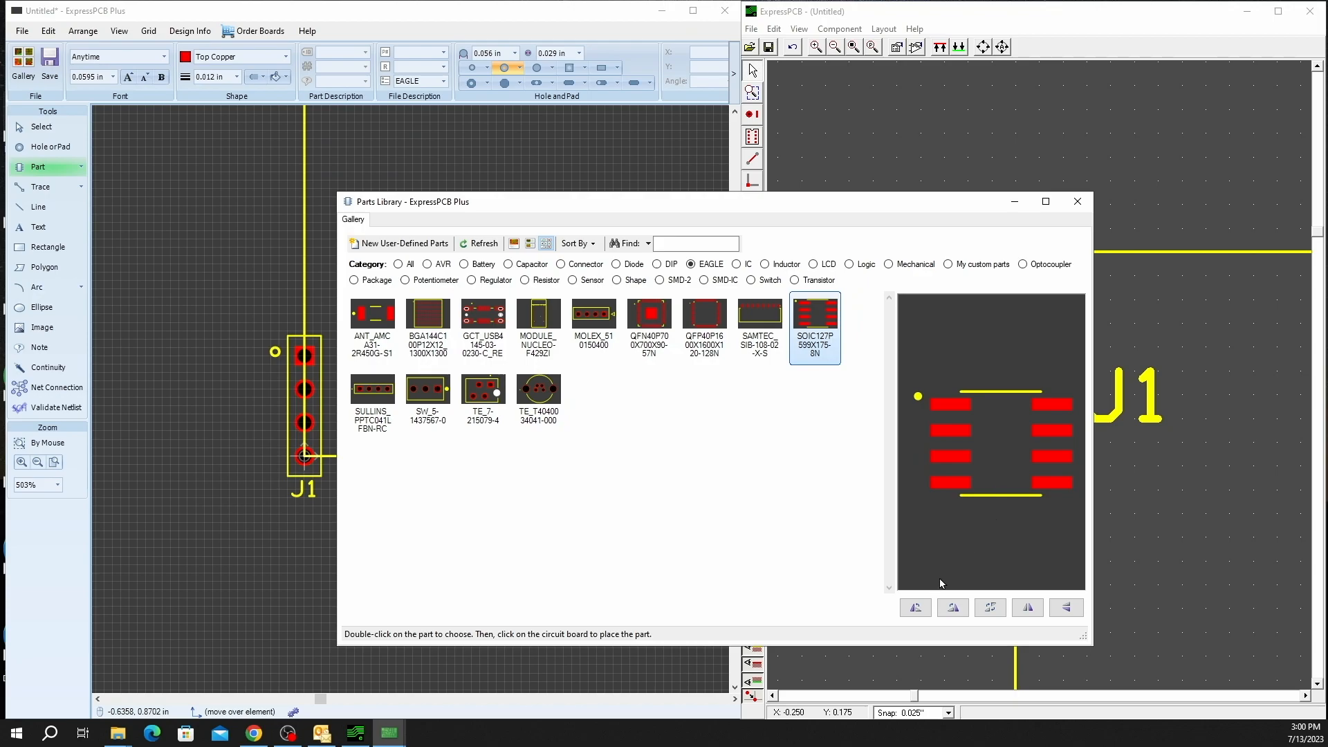
- Try the preview's rotate and flip buttons, reset them, and place SOIC127P599X175-8N beside J1
{"action": "left_click", "coordinate": [914, 607]}
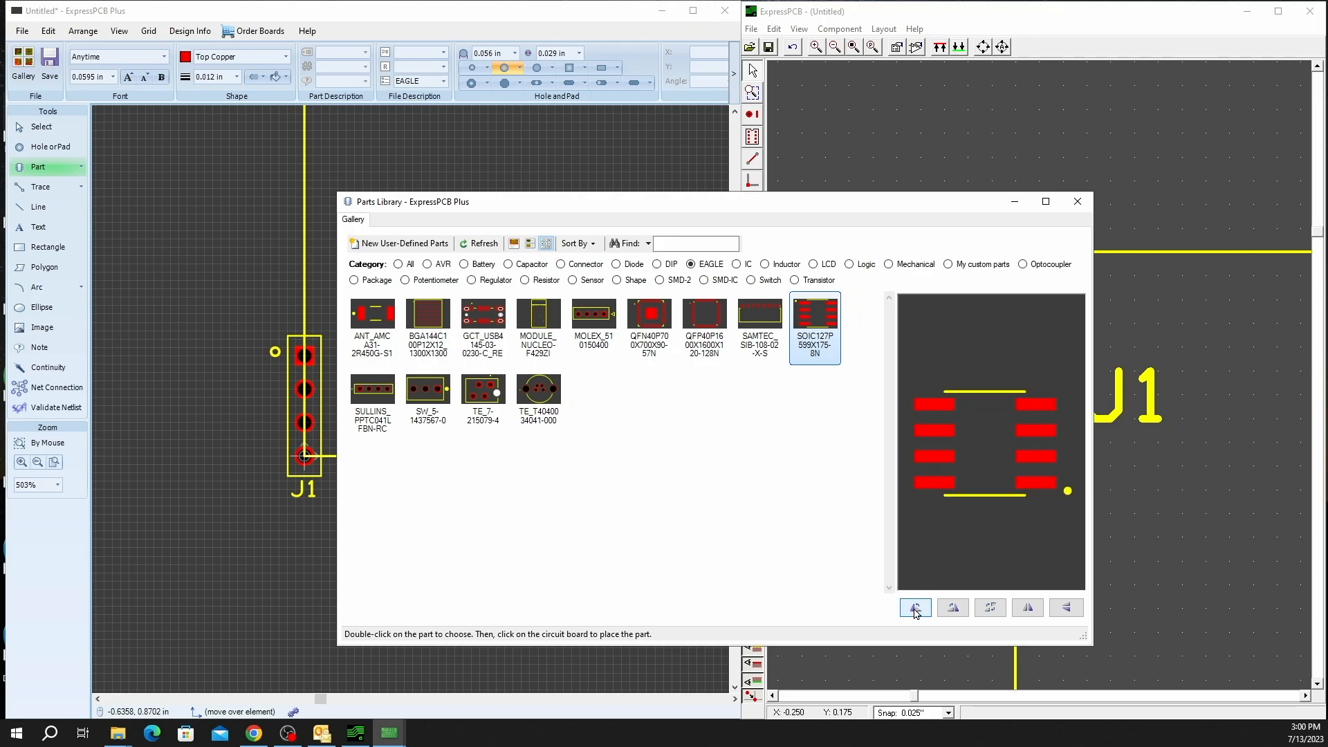
{"action": "left_click", "coordinate": [1027, 608]}
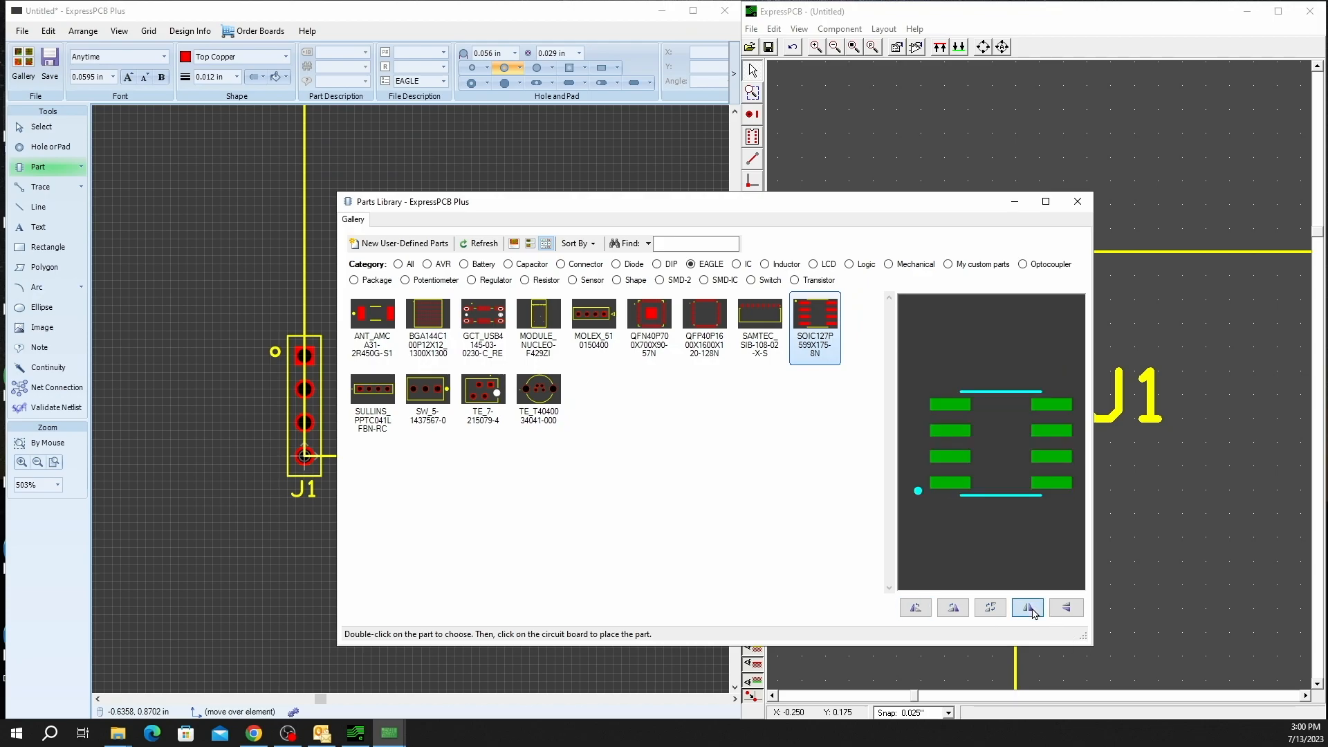
{"action": "left_click", "coordinate": [914, 607]}
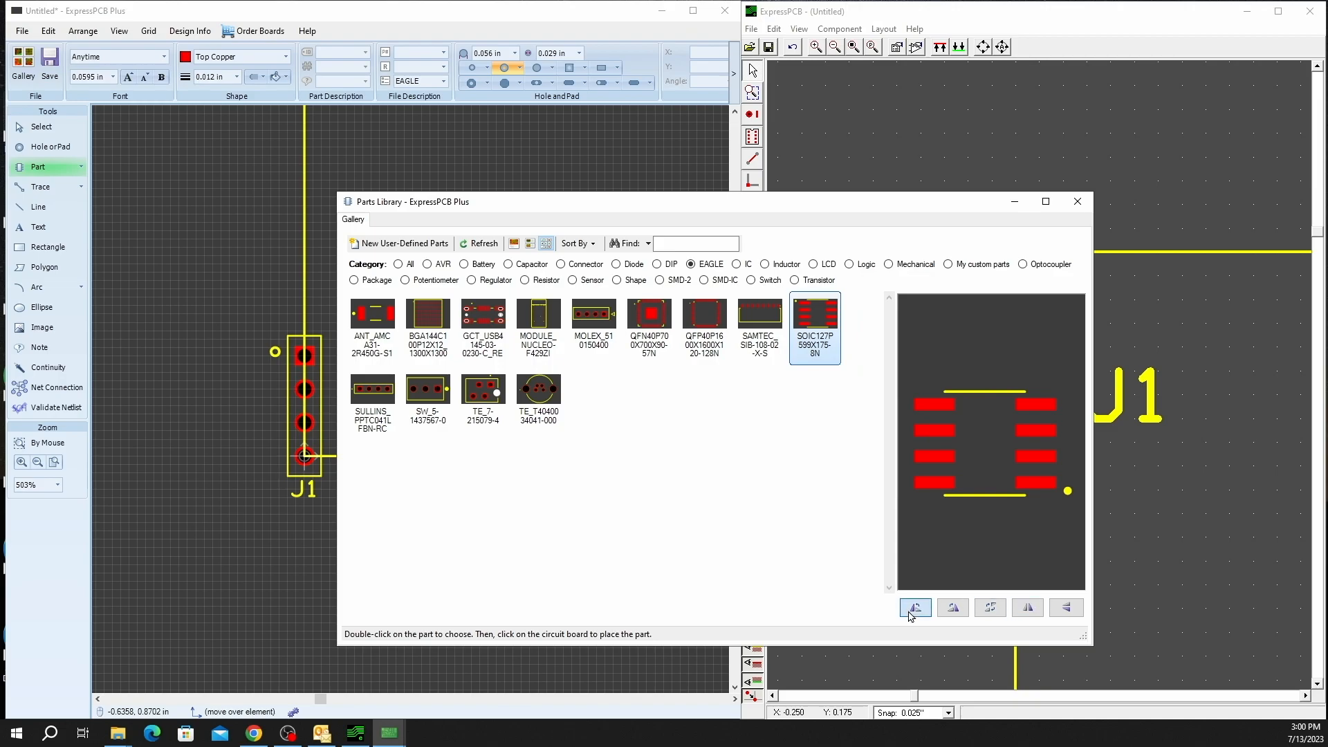
{"action": "left_click", "coordinate": [914, 607]}
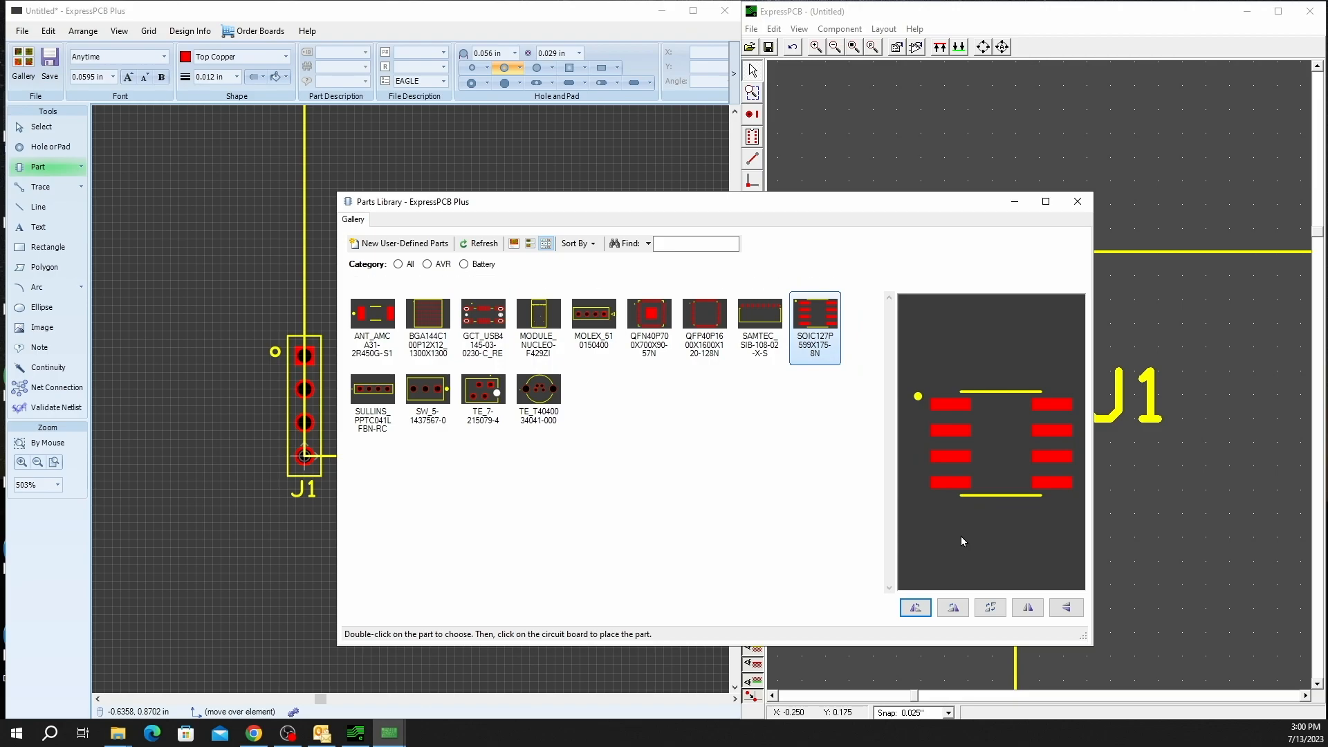
{"action": "double_click", "coordinate": [814, 328]}
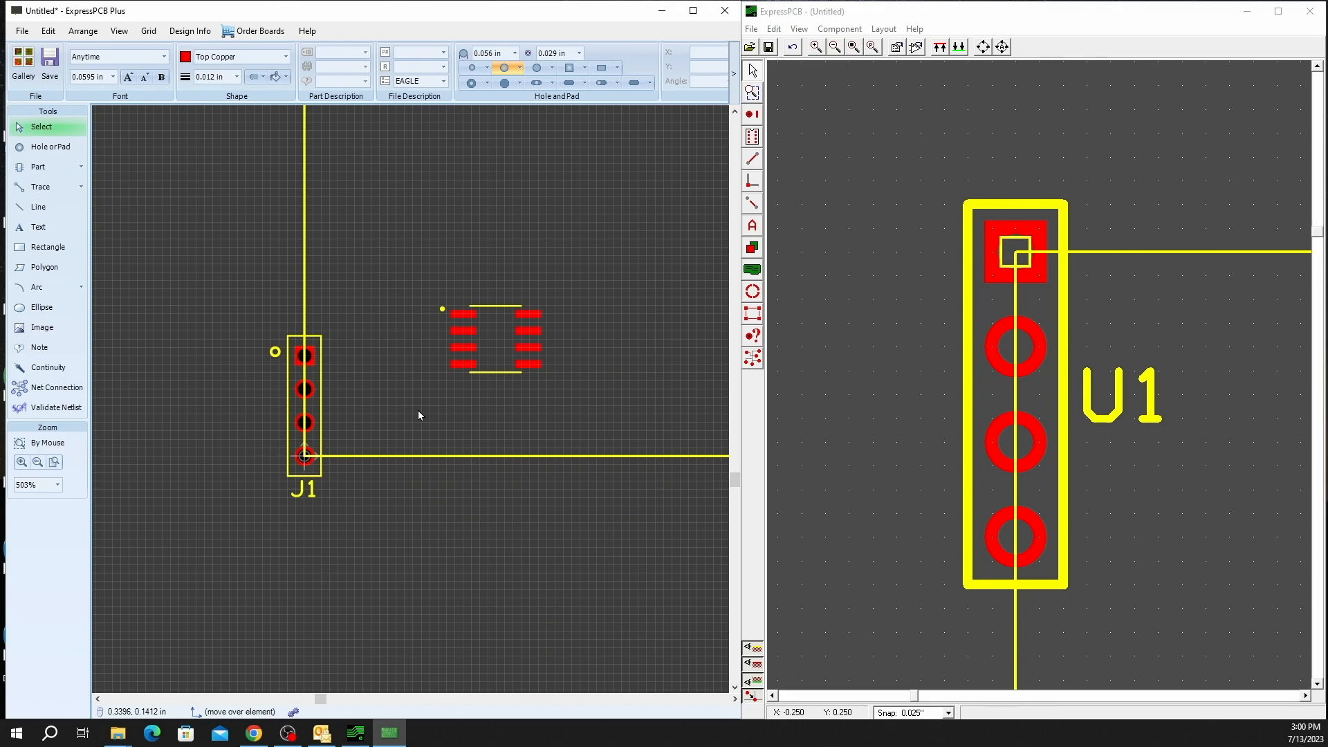
{"action": "mouse_move", "coordinate": [82, 181]}
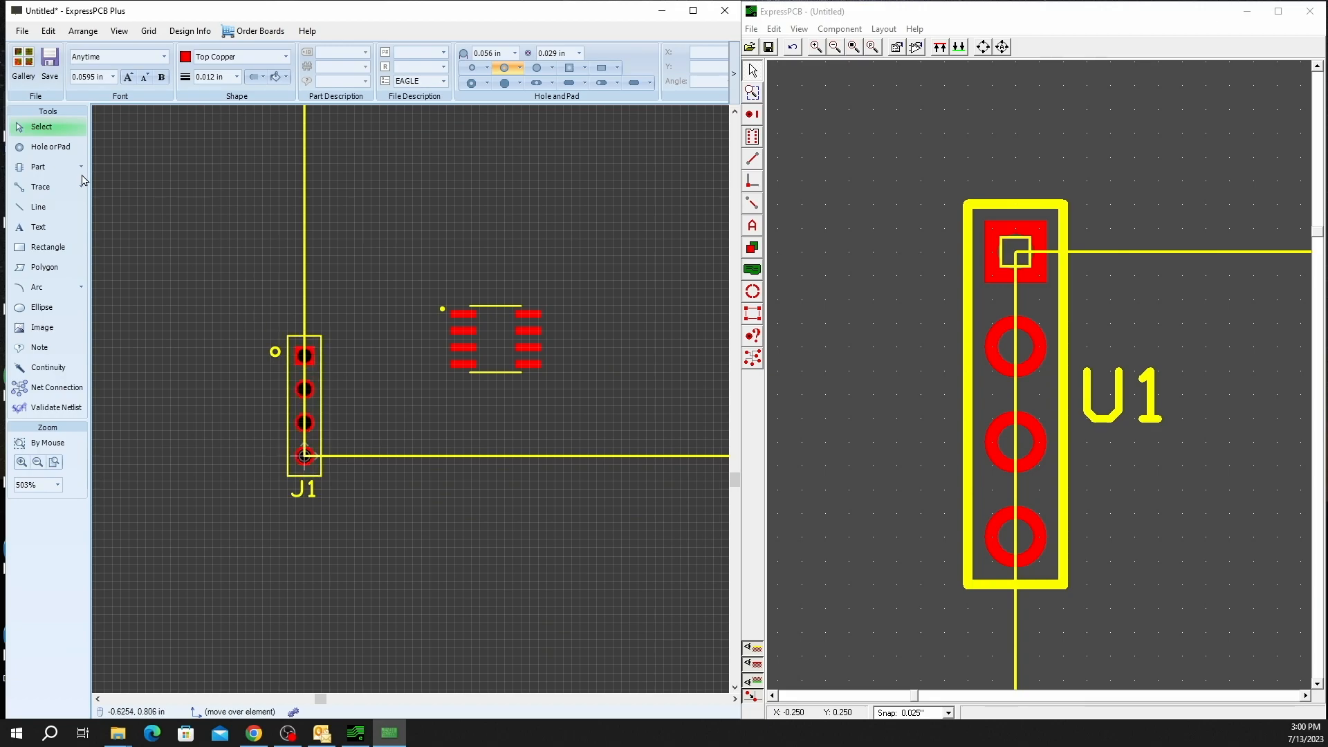
- Start a new land pattern from the Part tool's dropdown list
{"action": "left_click", "coordinate": [80, 167]}
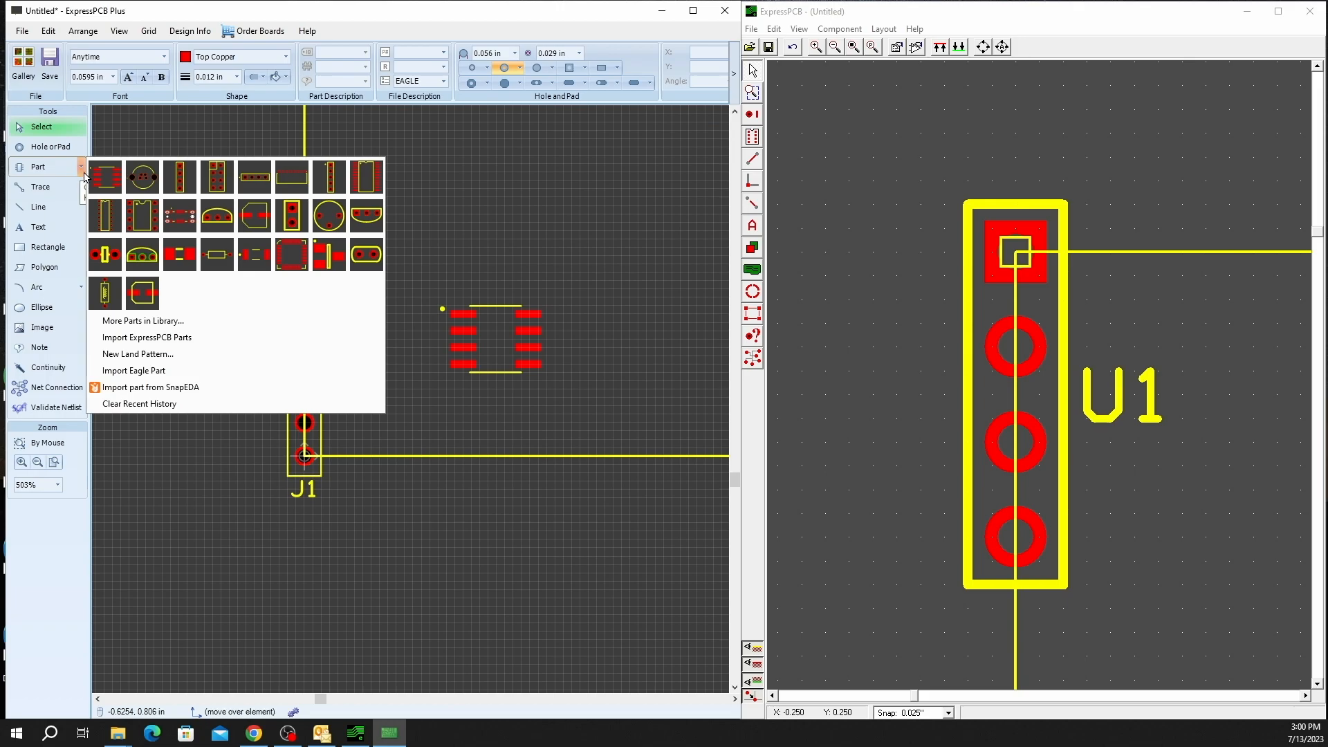
{"action": "mouse_move", "coordinate": [137, 354]}
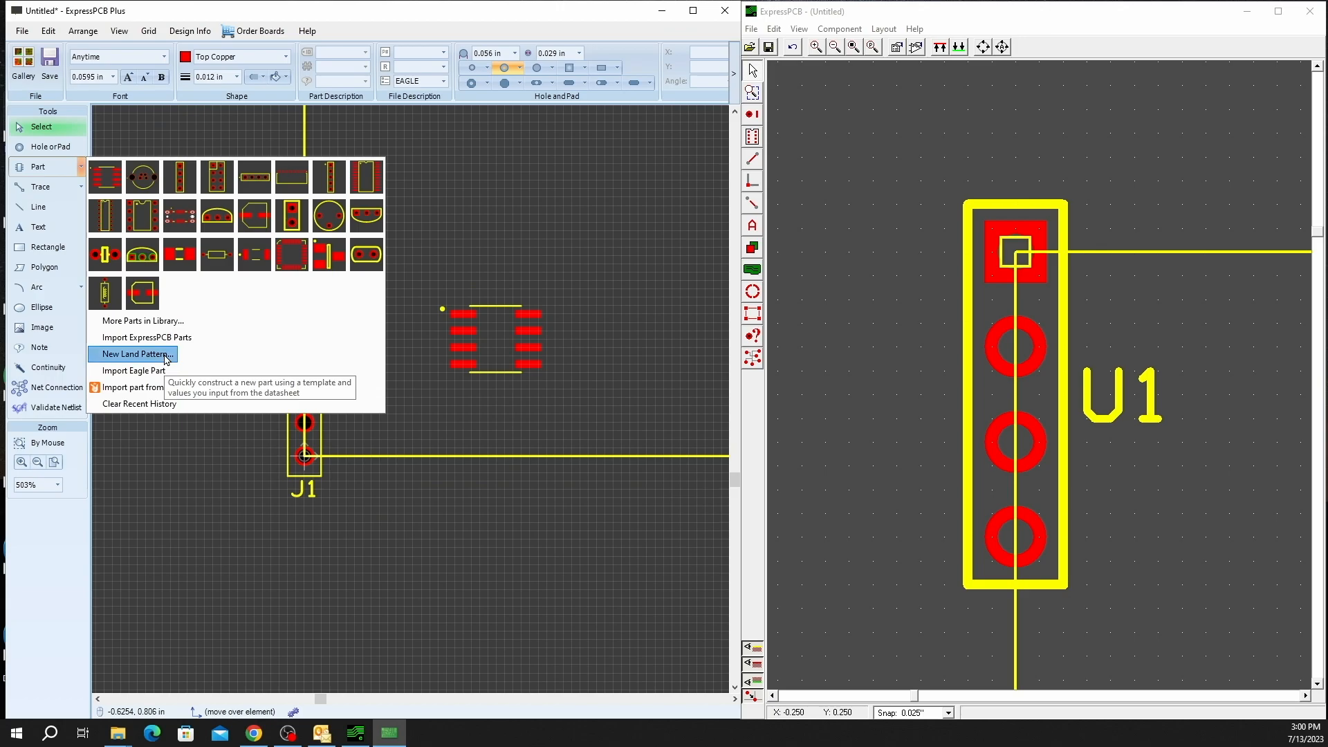
{"action": "left_click", "coordinate": [136, 354]}
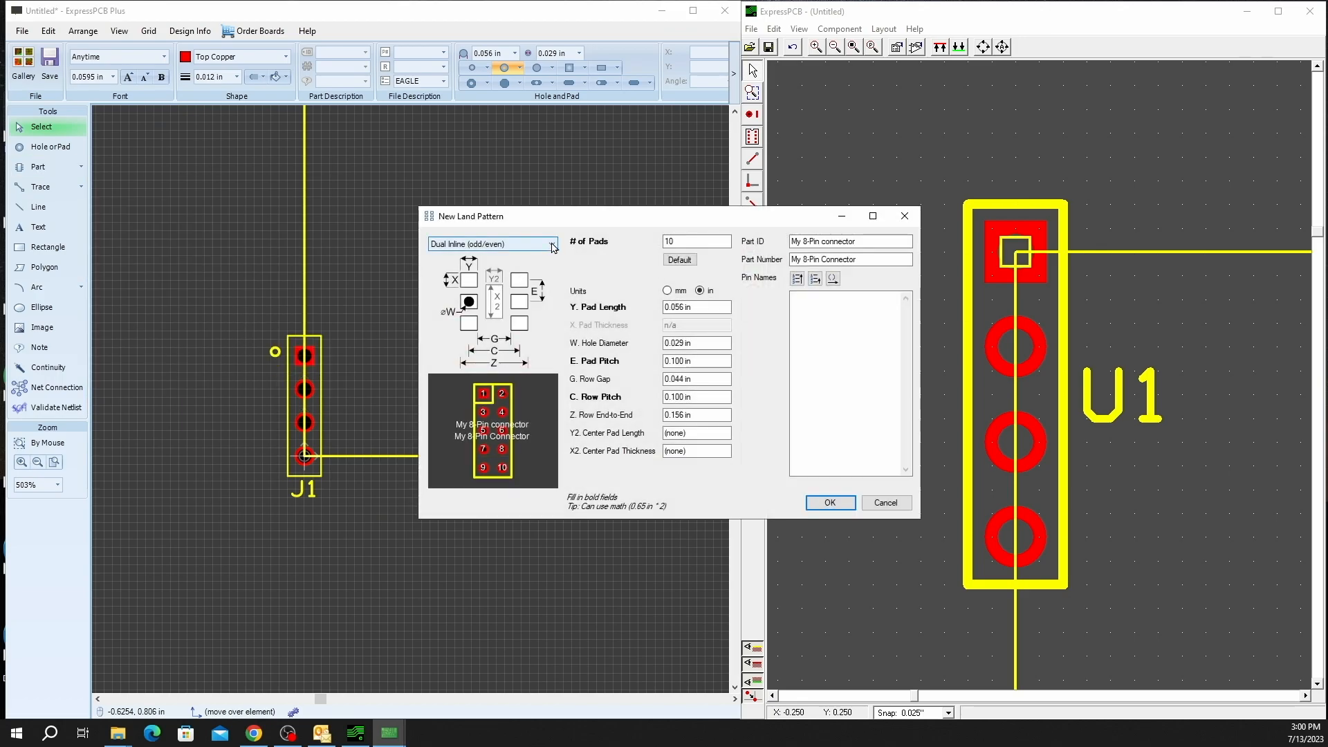
- Compare QFP and Dual Inline (odd/even) pad styles, settling on 10-pad Dual Inline
{"action": "left_click", "coordinate": [551, 244]}
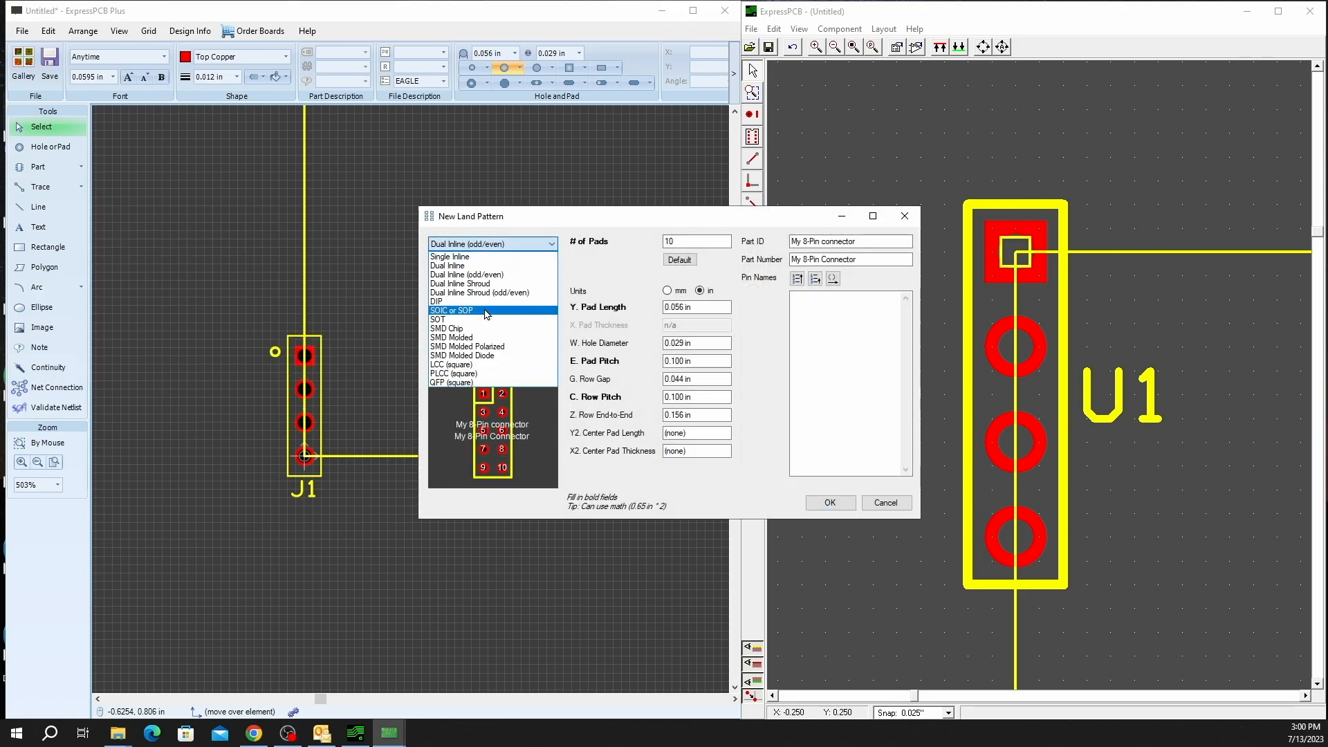
{"action": "mouse_move", "coordinate": [487, 382]}
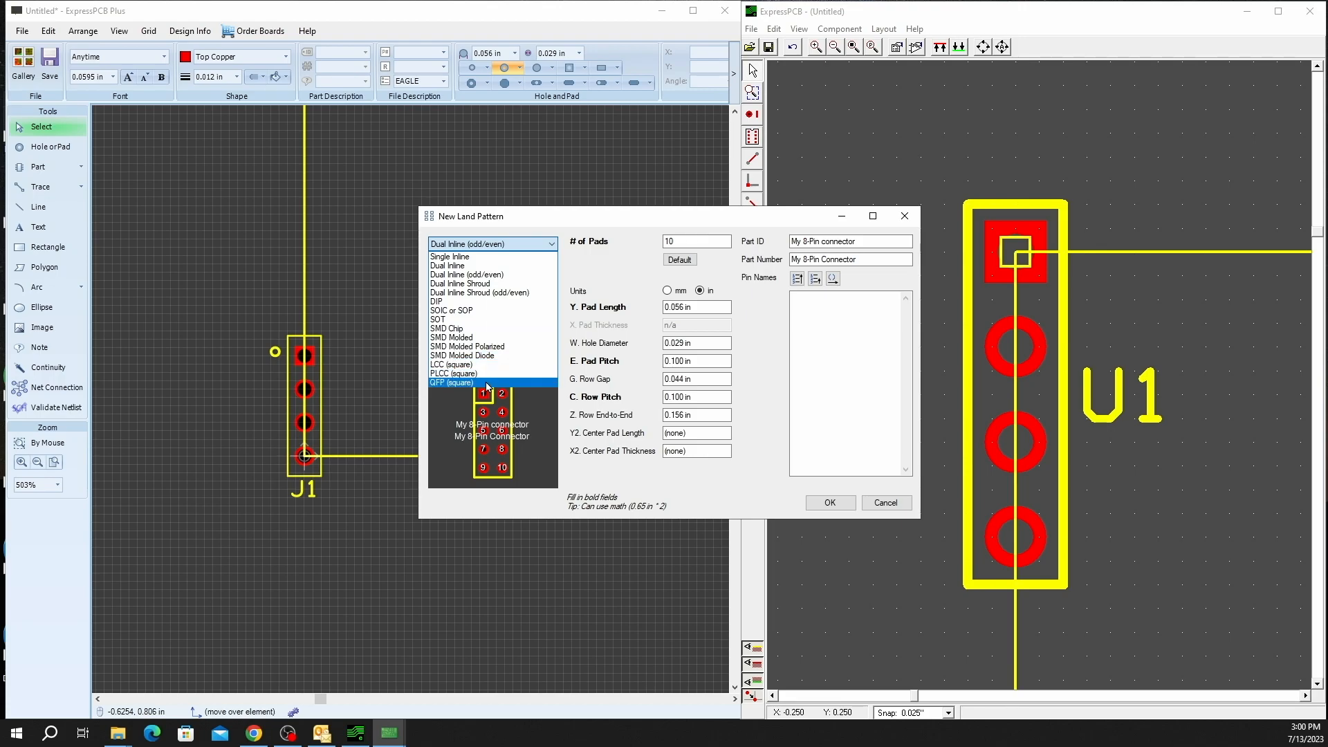
{"action": "left_click", "coordinate": [454, 381]}
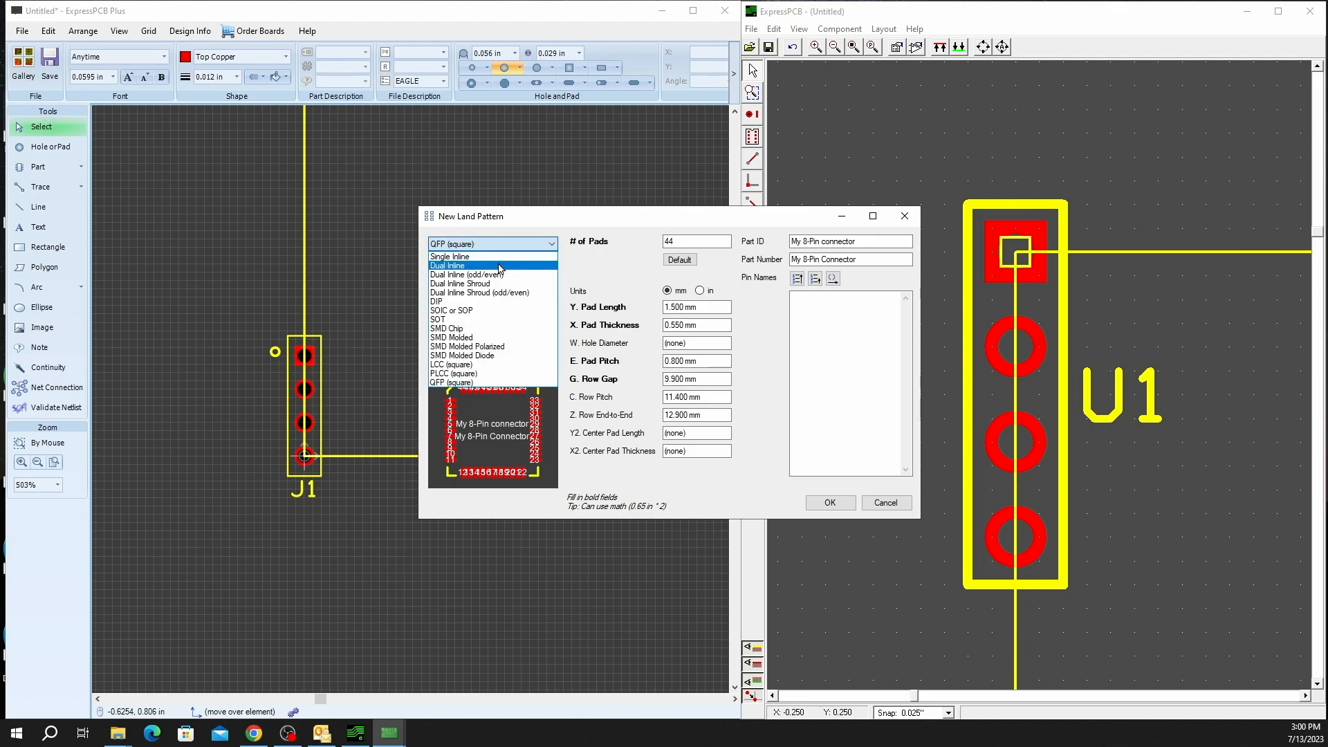
{"action": "left_click", "coordinate": [446, 265]}
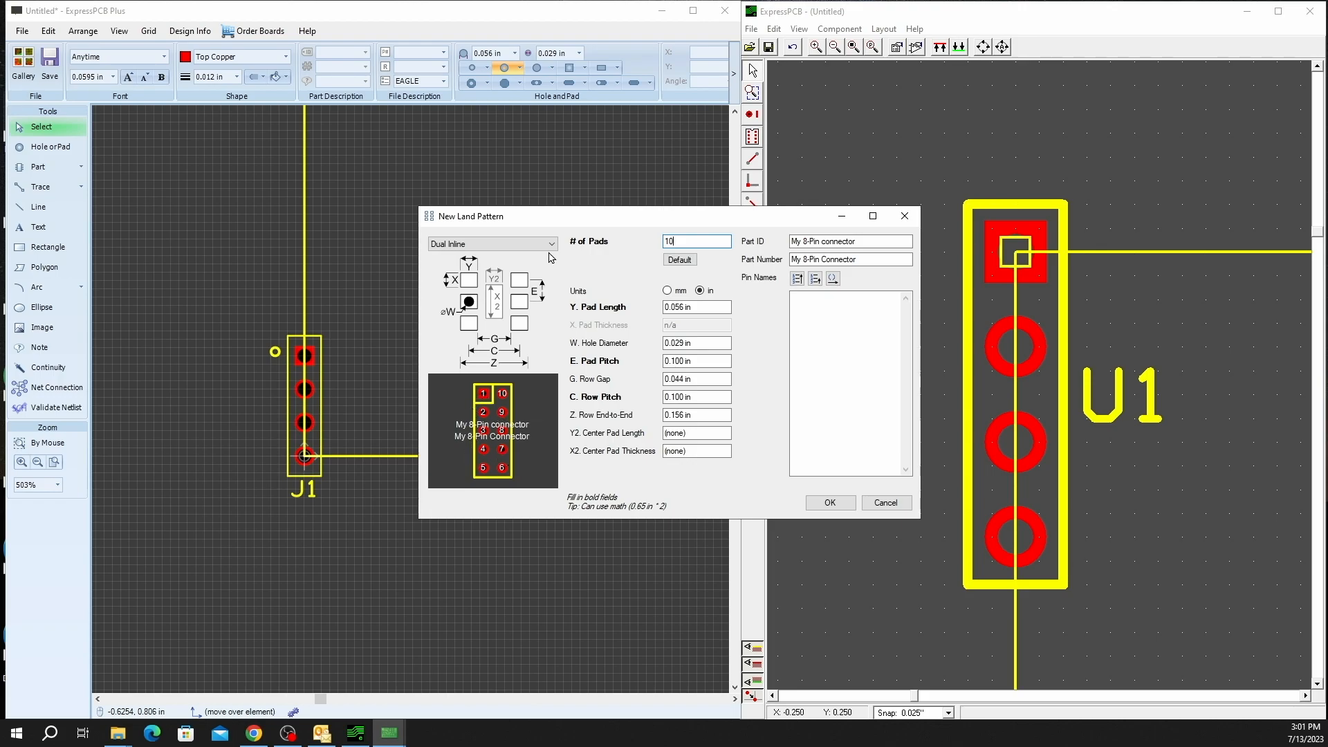
{"action": "left_click", "coordinate": [491, 244]}
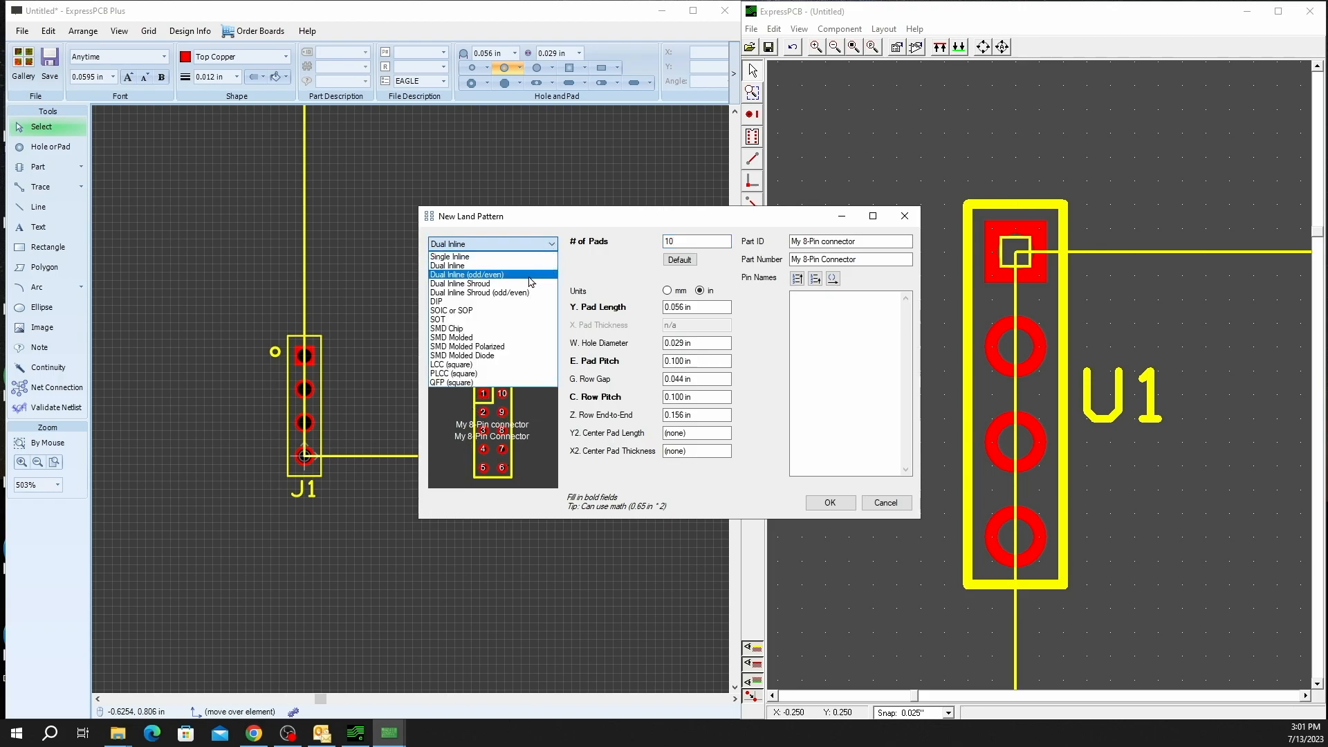
{"action": "left_click", "coordinate": [467, 274]}
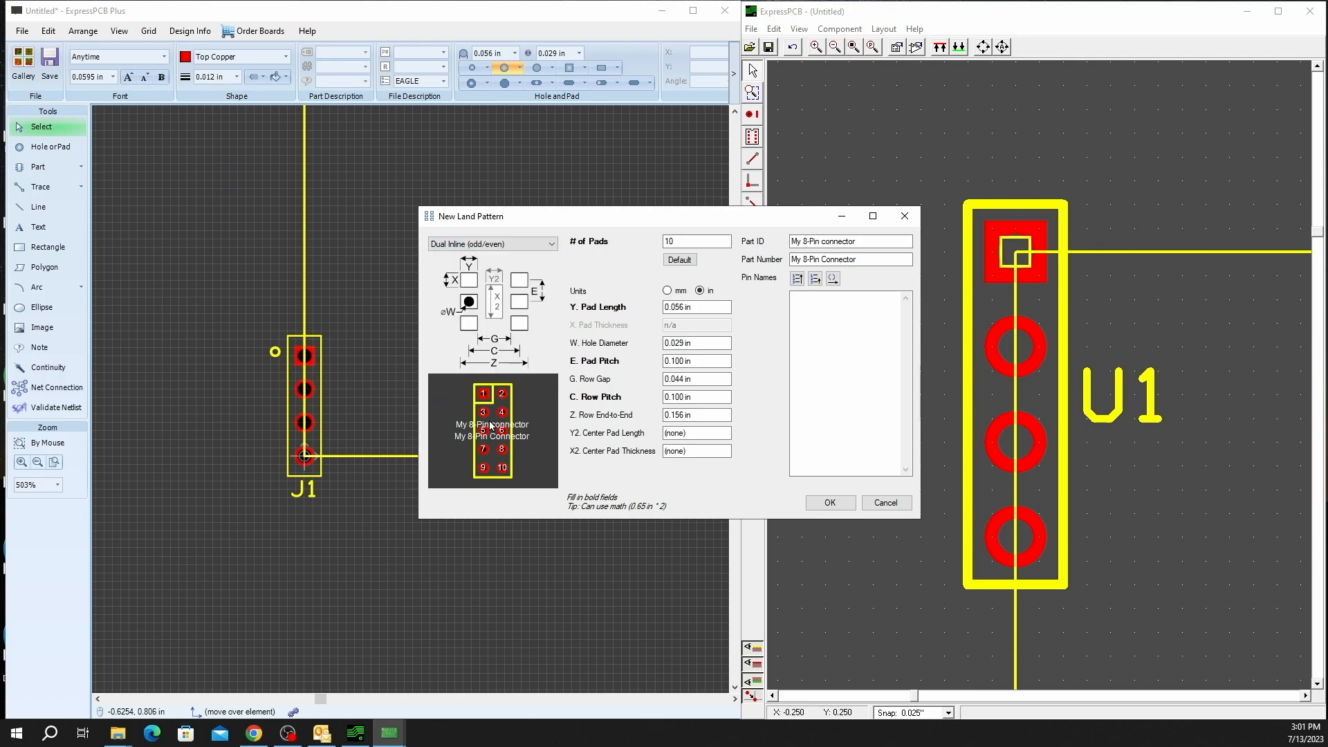
{"action": "left_click", "coordinate": [491, 244]}
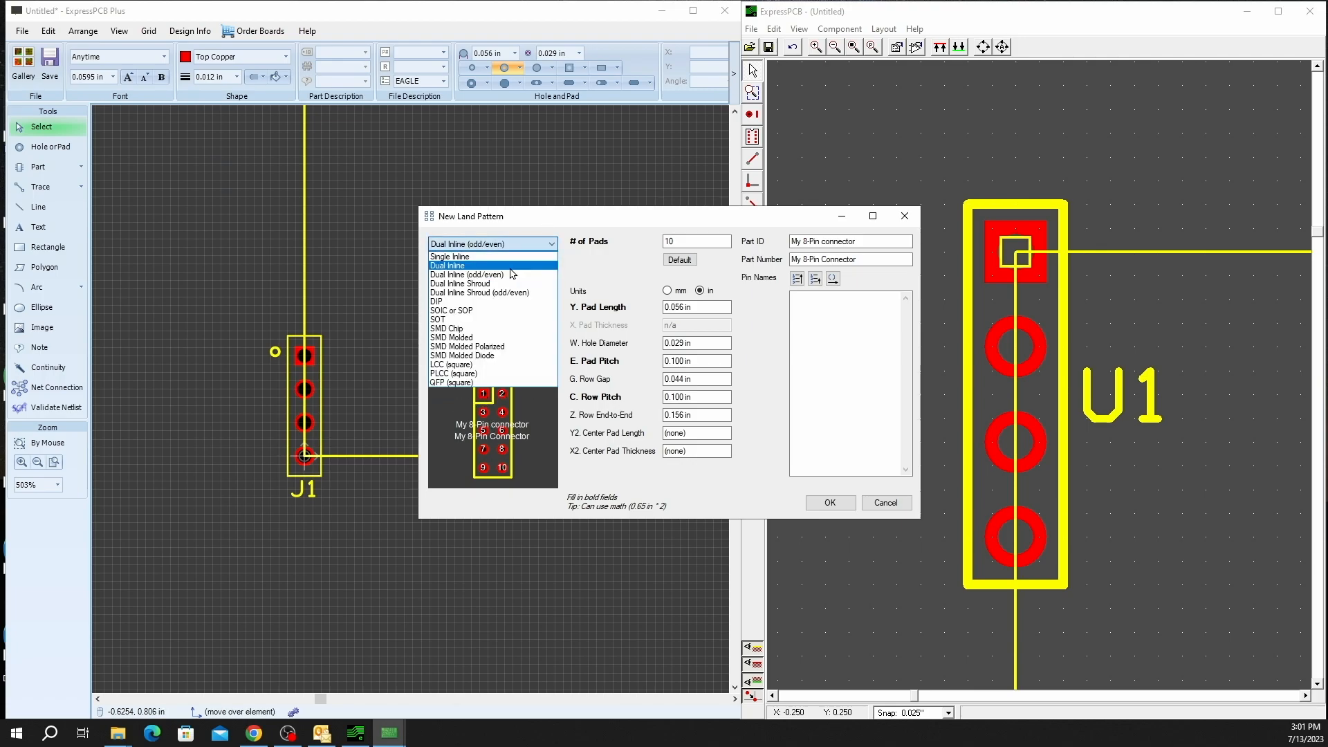
{"action": "left_click", "coordinate": [447, 265]}
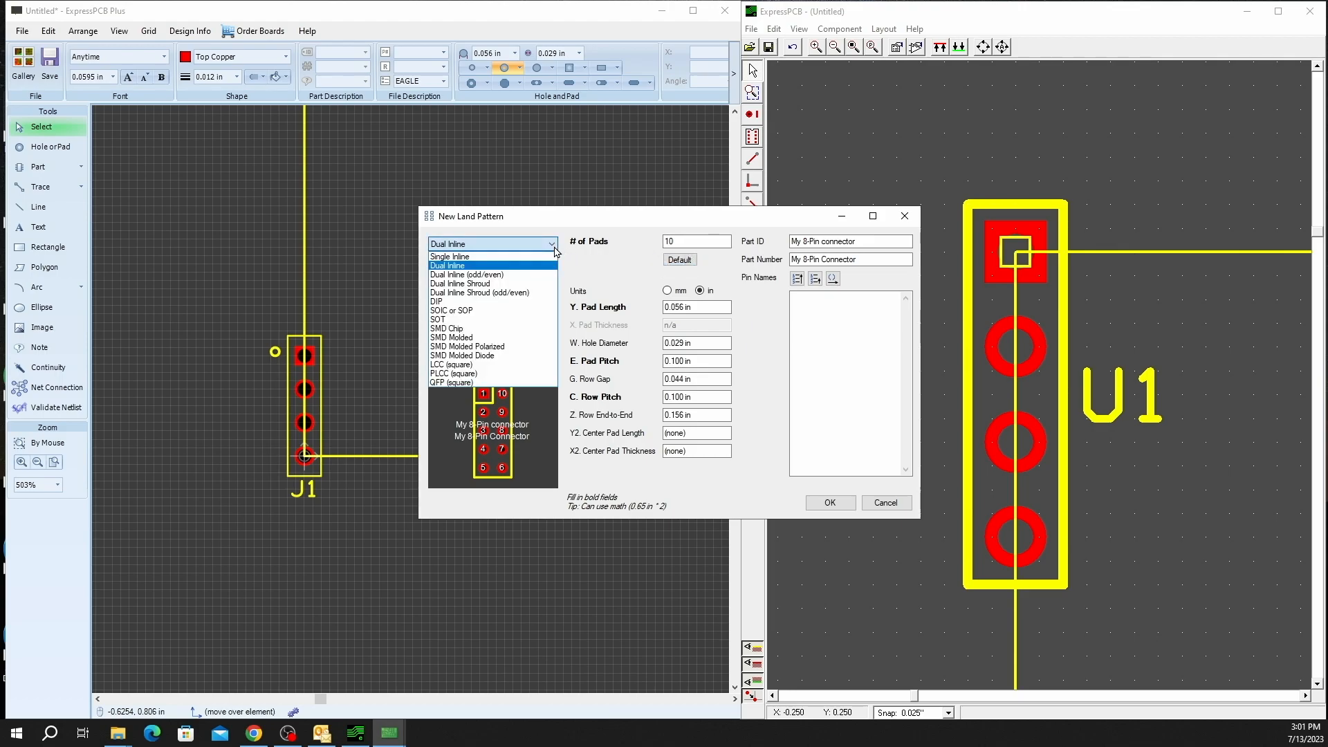
{"action": "left_click", "coordinate": [448, 265]}
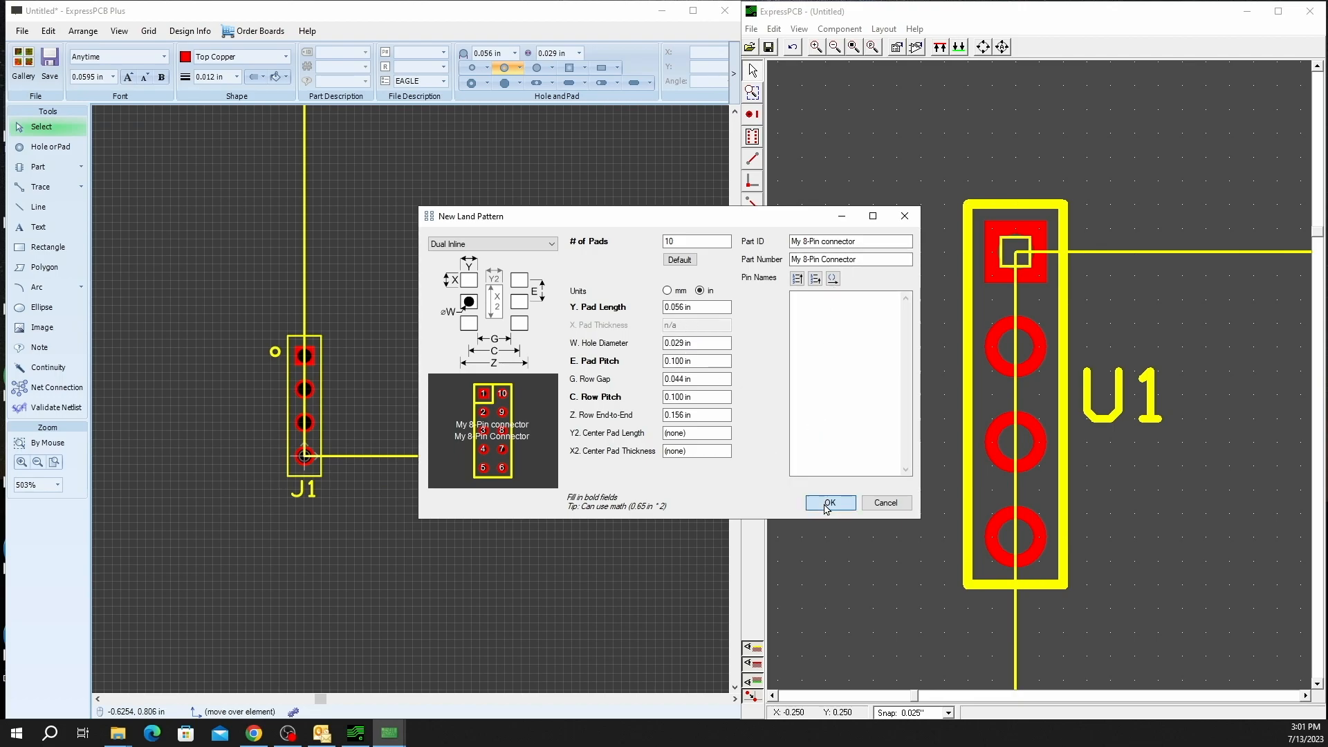
- Create the 10-pad dual inline part and place it right of the SOIC-8 footprint
{"action": "left_click", "coordinate": [829, 502]}
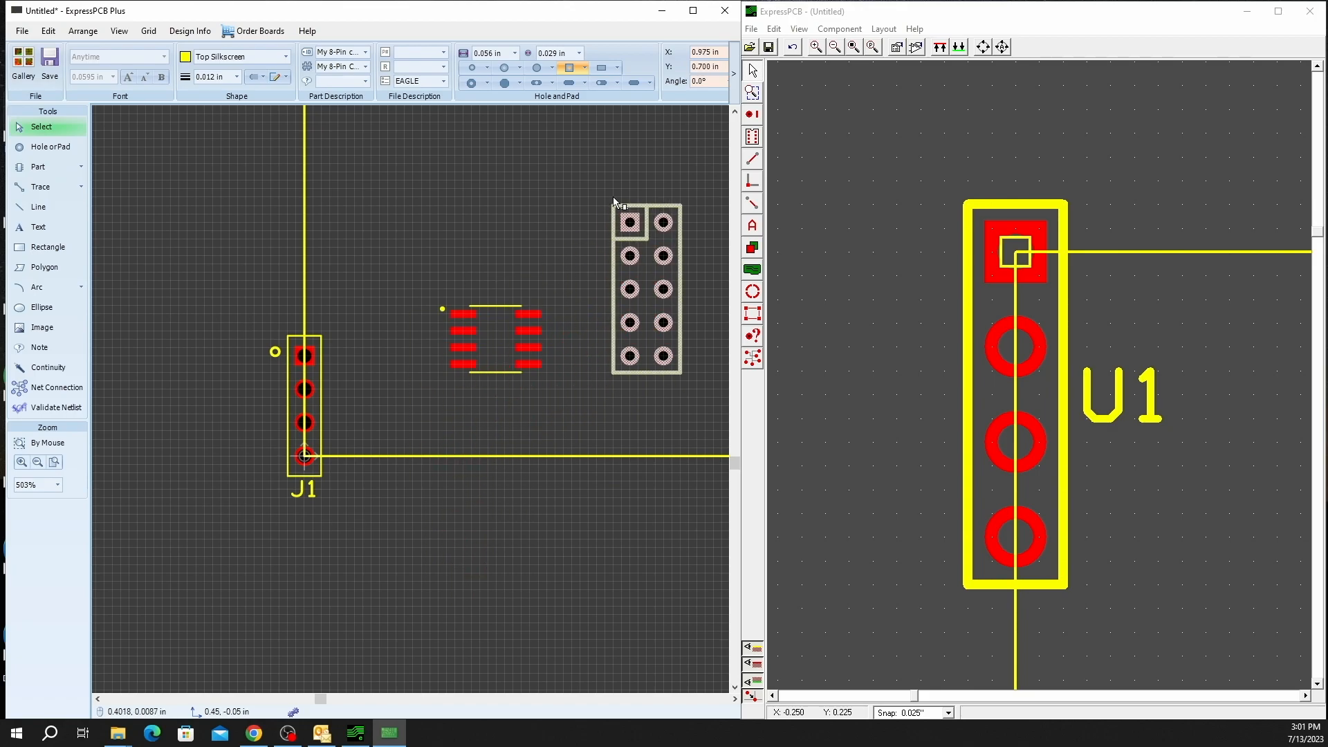
{"action": "left_click", "coordinate": [639, 288]}
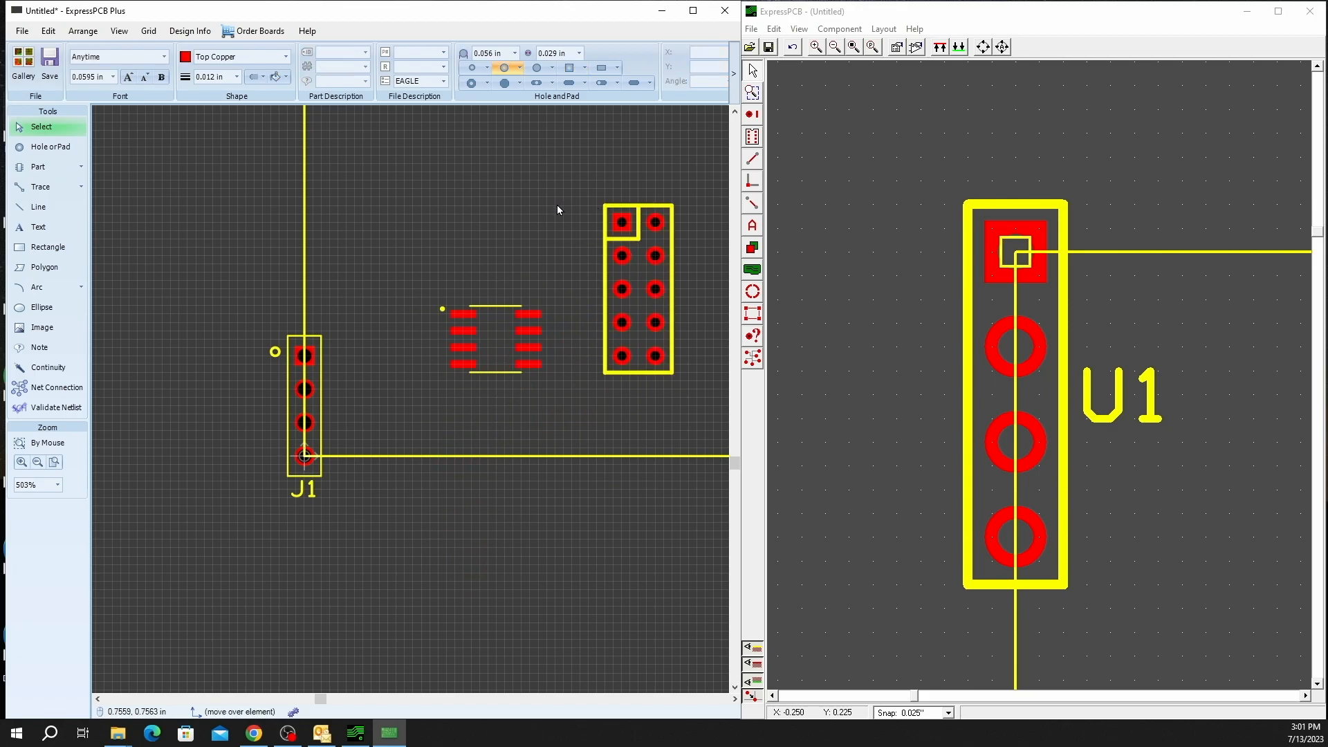